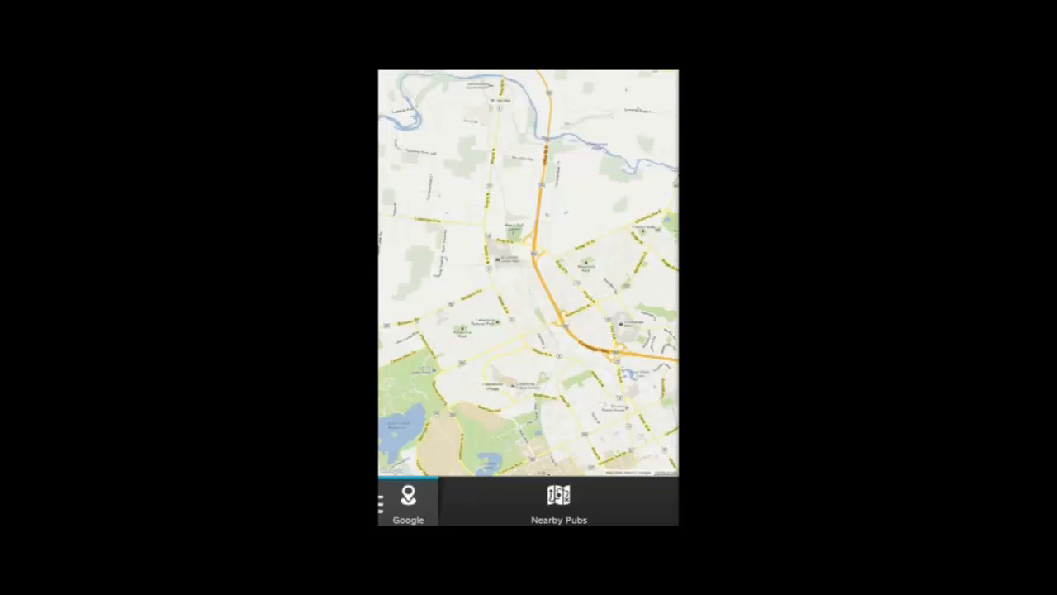
- Show nearby pubs on the Google map, then on the Bing map, and list the map providers
{"action": "left_click", "coordinate": [455, 215]}
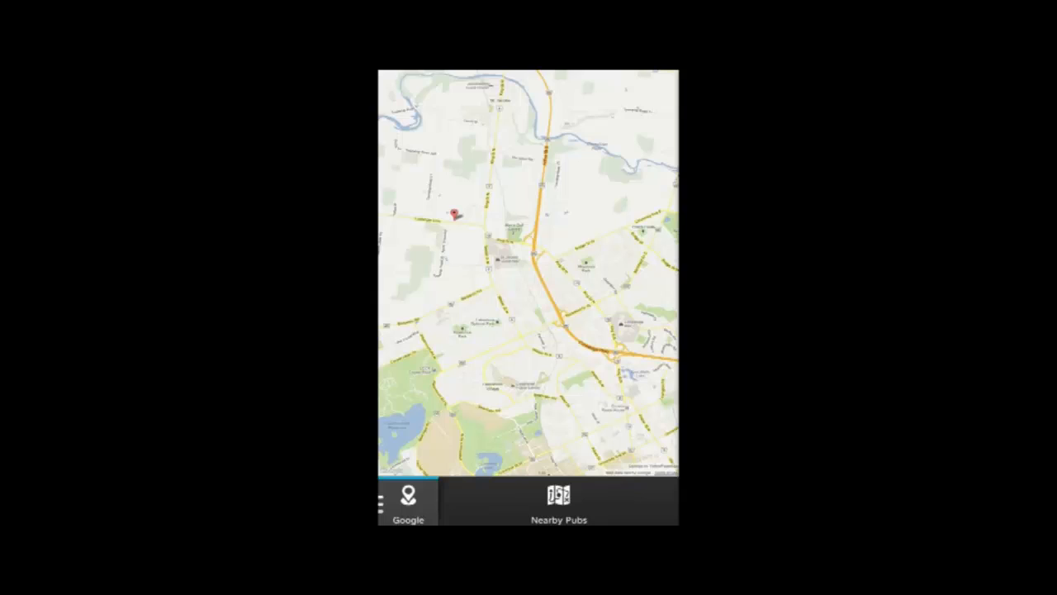
{"action": "left_click", "coordinate": [408, 500]}
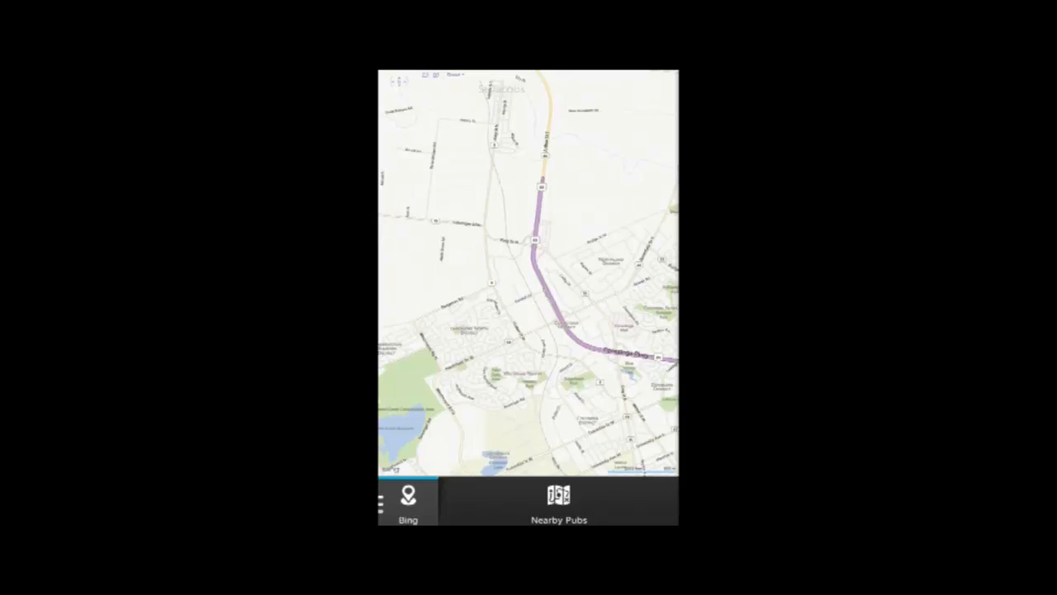
{"action": "left_click", "coordinate": [559, 496]}
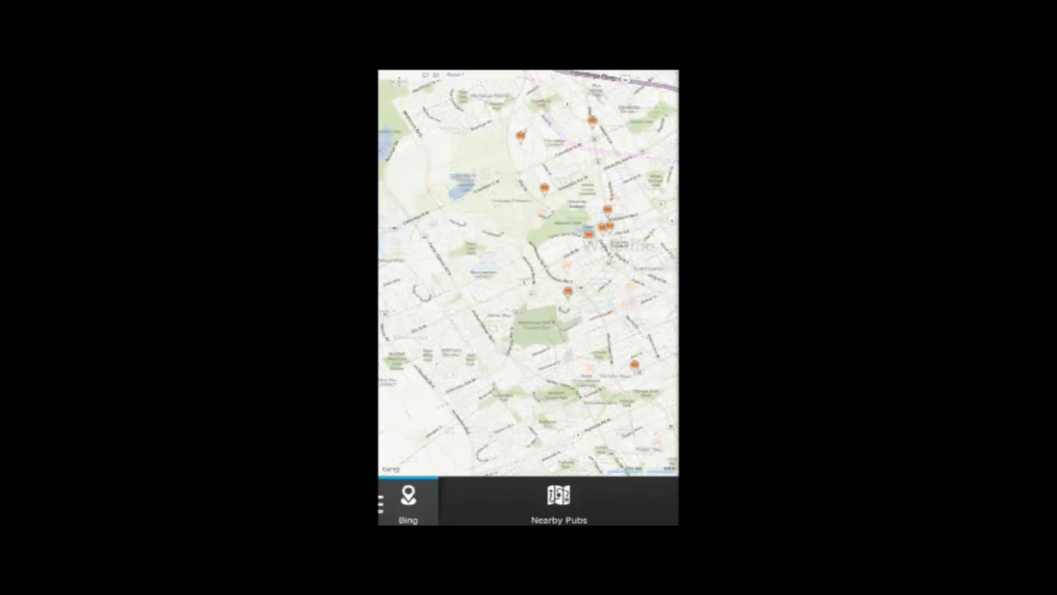
{"action": "left_click", "coordinate": [382, 504]}
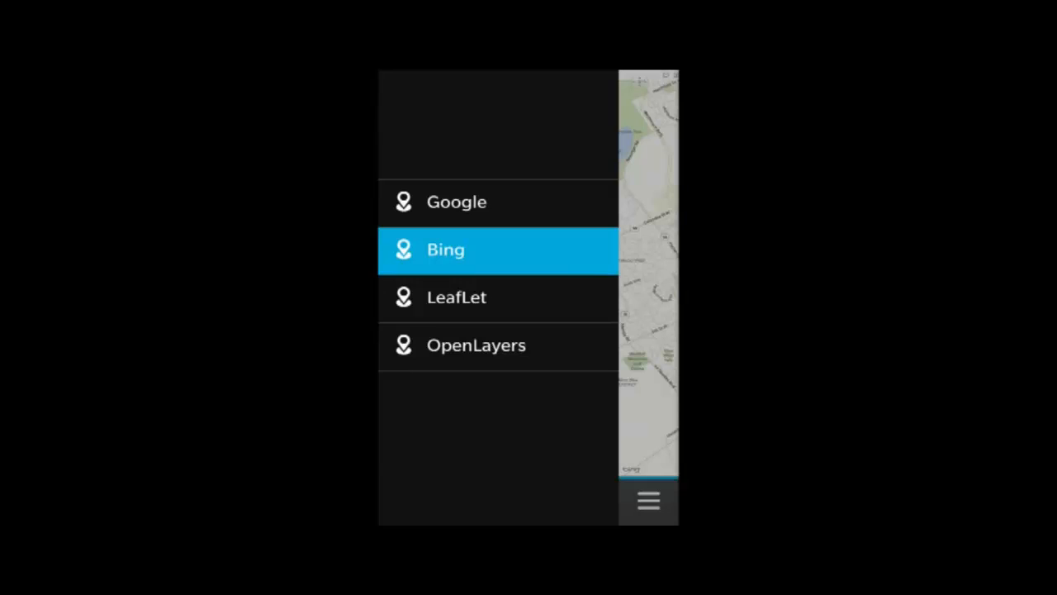
- Leave the simulator's provider menu and bring up maps.js with the Google map setup
{"action": "left_click", "coordinate": [456, 297]}
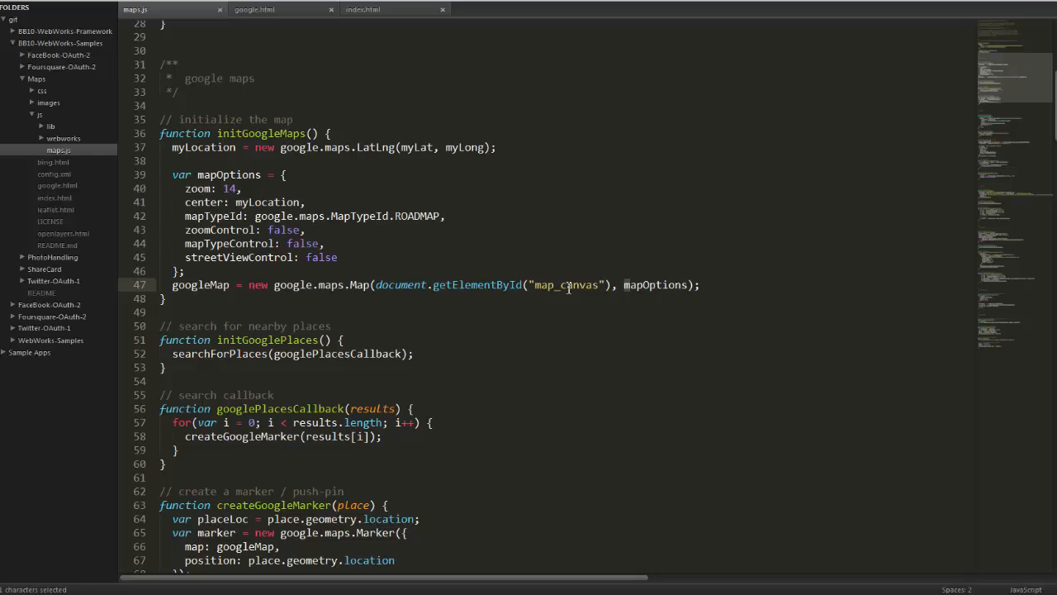
{"action": "left_click", "coordinate": [362, 9]}
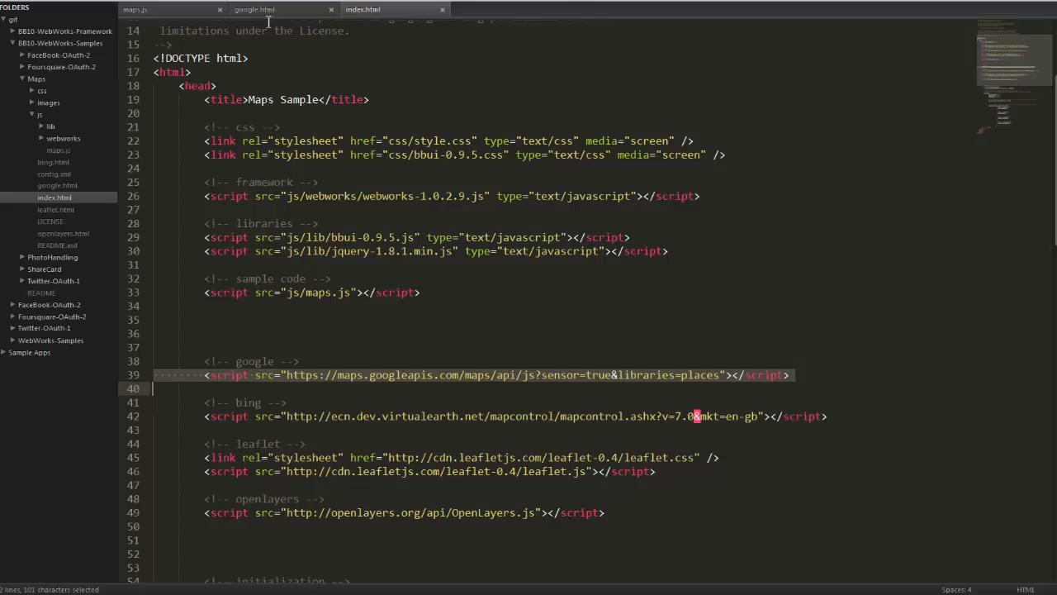
{"action": "left_click", "coordinate": [273, 9]}
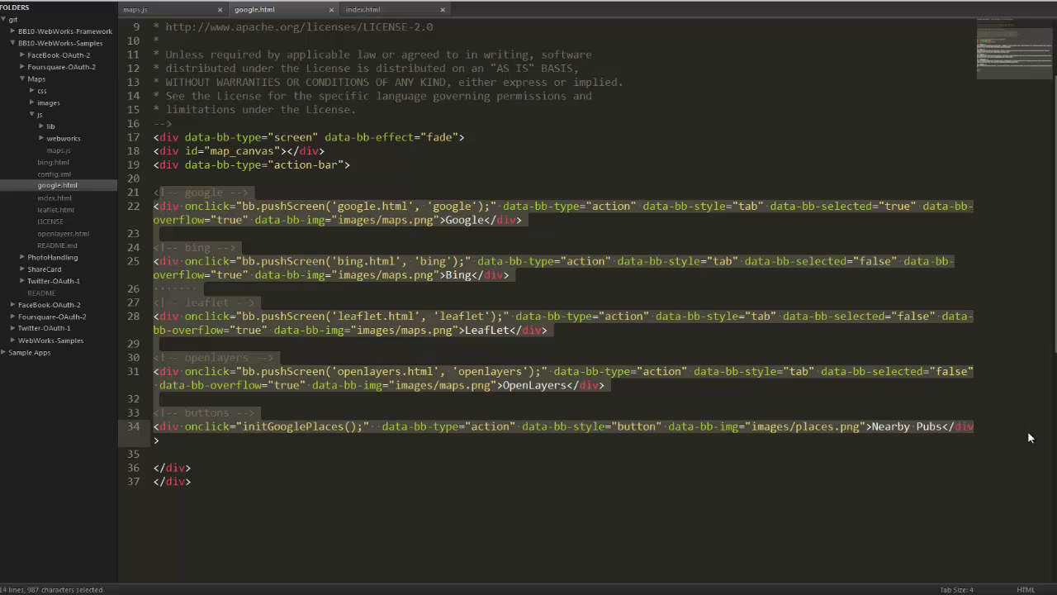
{"action": "mouse_move", "coordinate": [208, 27]}
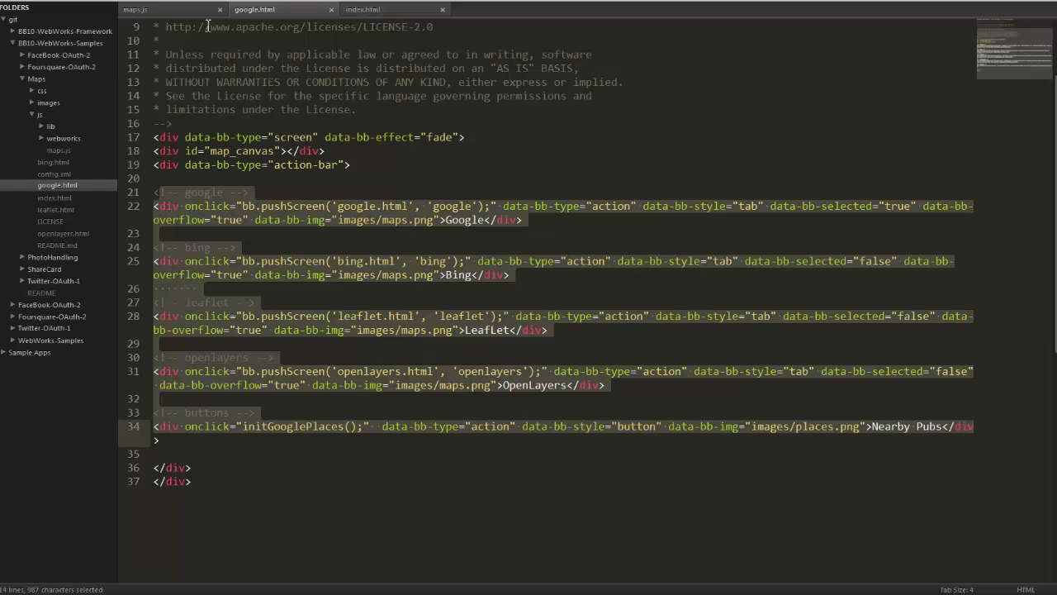
{"action": "left_click", "coordinate": [135, 9]}
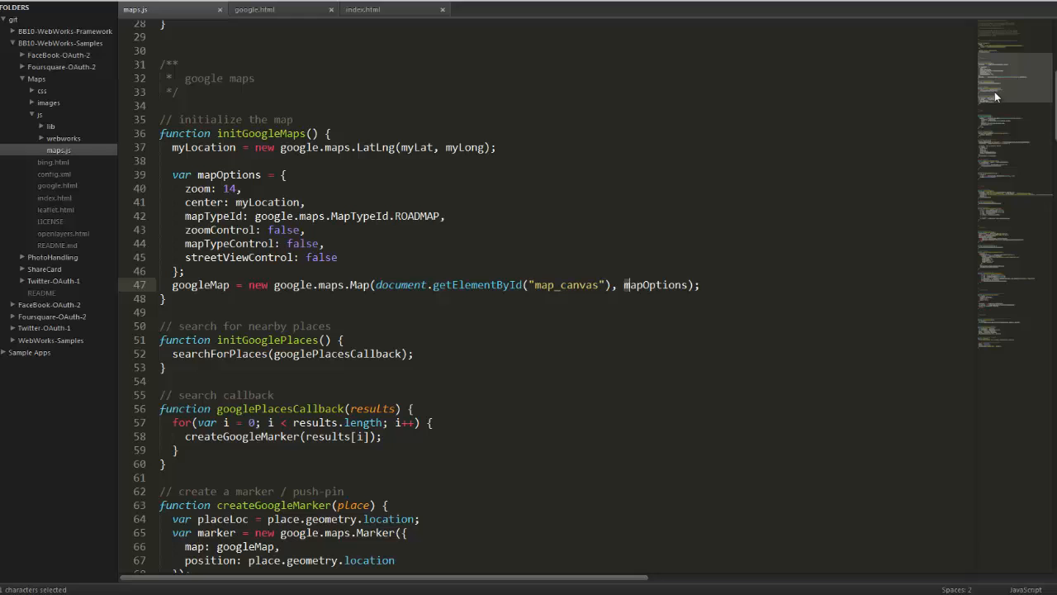
{"action": "scroll", "scroll_direction": "down", "scroll_amount": 3}
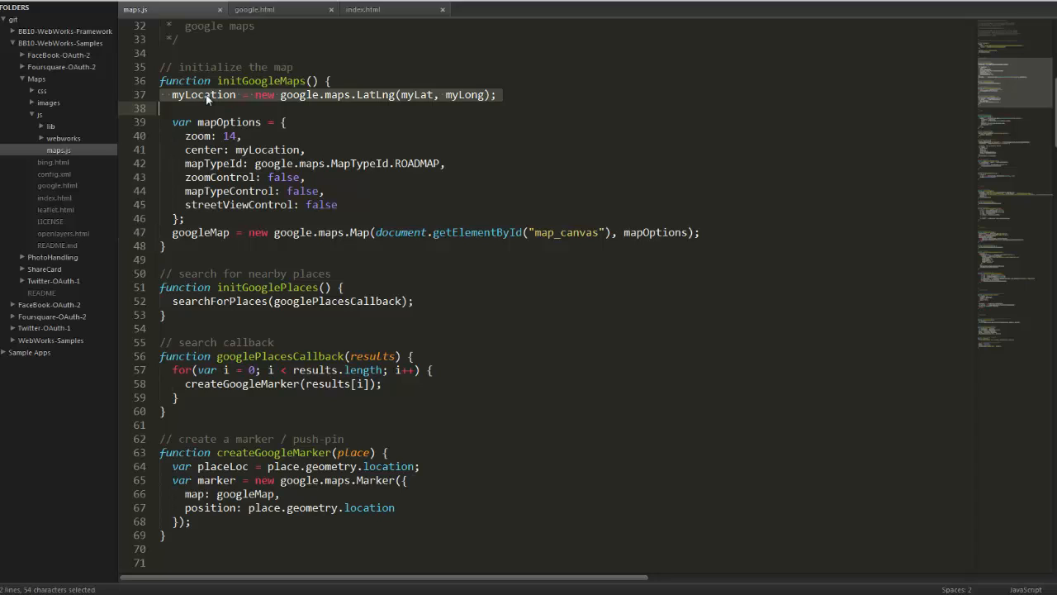
{"action": "mouse_move", "coordinate": [278, 98]}
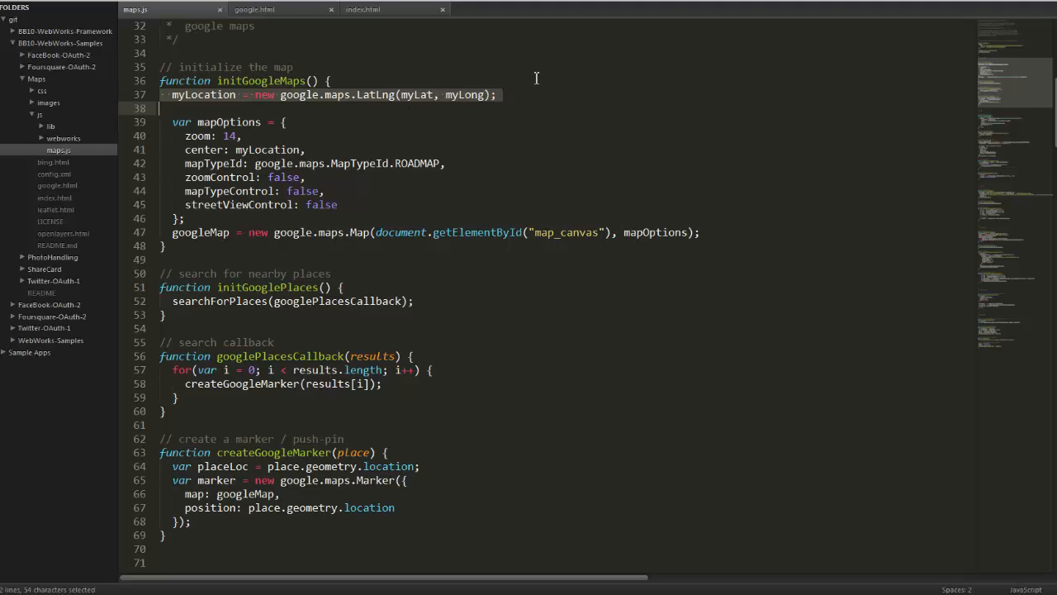
{"action": "mouse_move", "coordinate": [197, 127]}
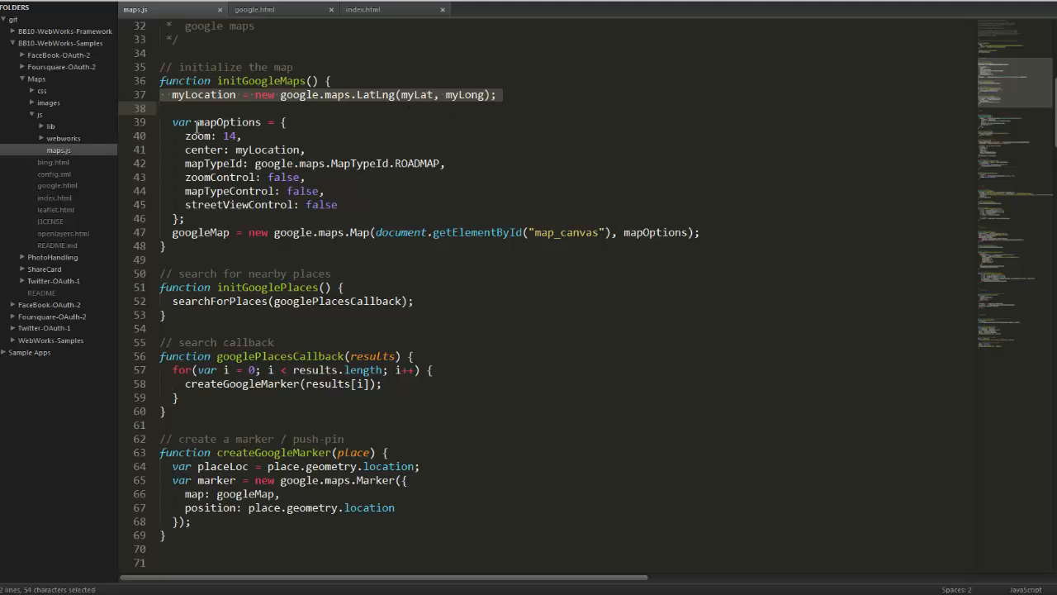
{"action": "left_click_drag", "start_coordinate": [172, 122], "coordinate": [337, 204]}
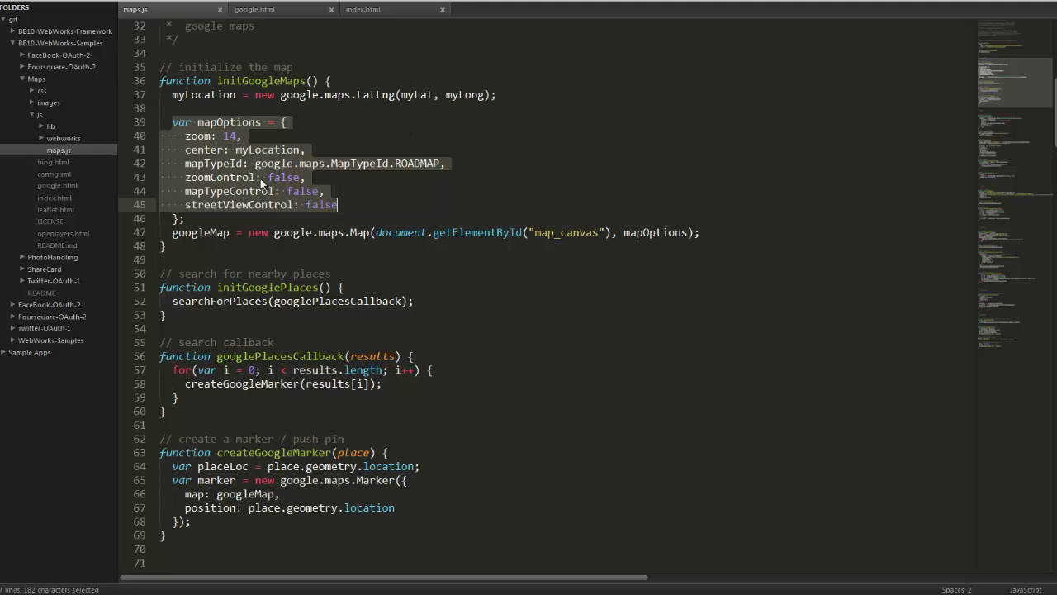
{"action": "mouse_move", "coordinate": [262, 189]}
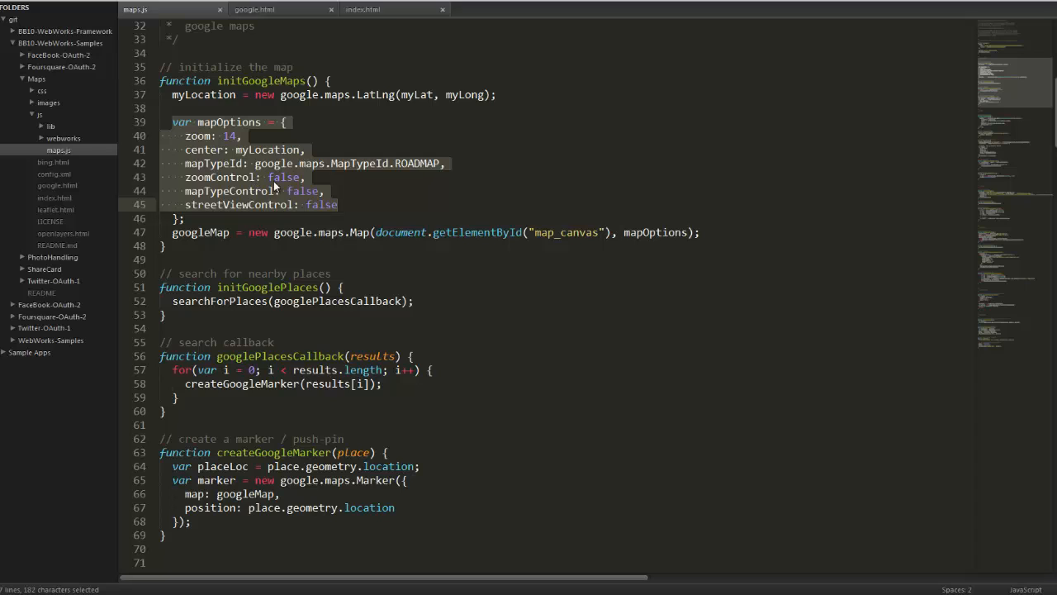
{"action": "mouse_move", "coordinate": [301, 213]}
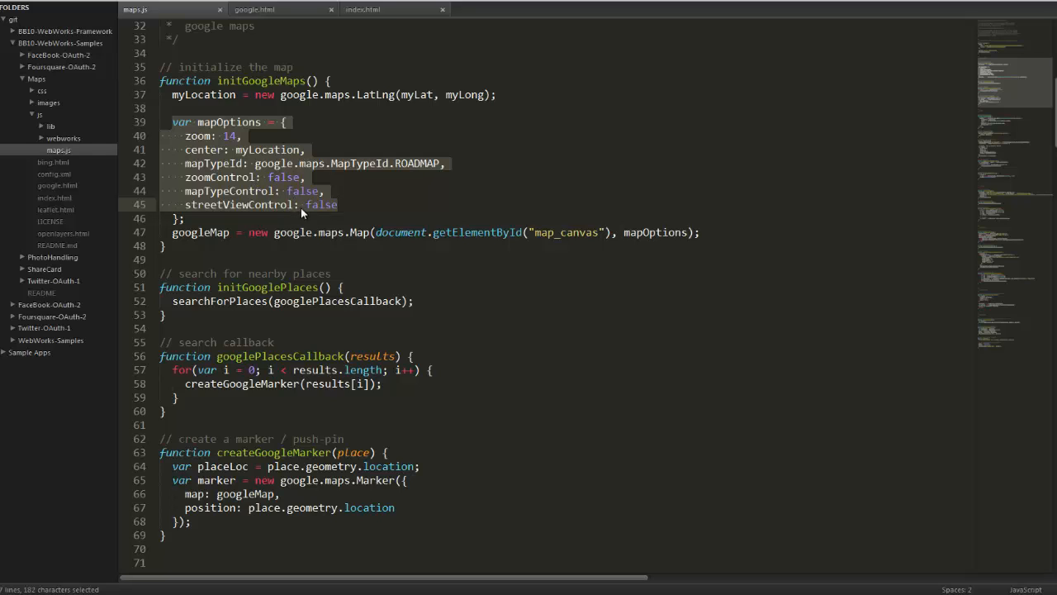
{"action": "mouse_move", "coordinate": [332, 177]}
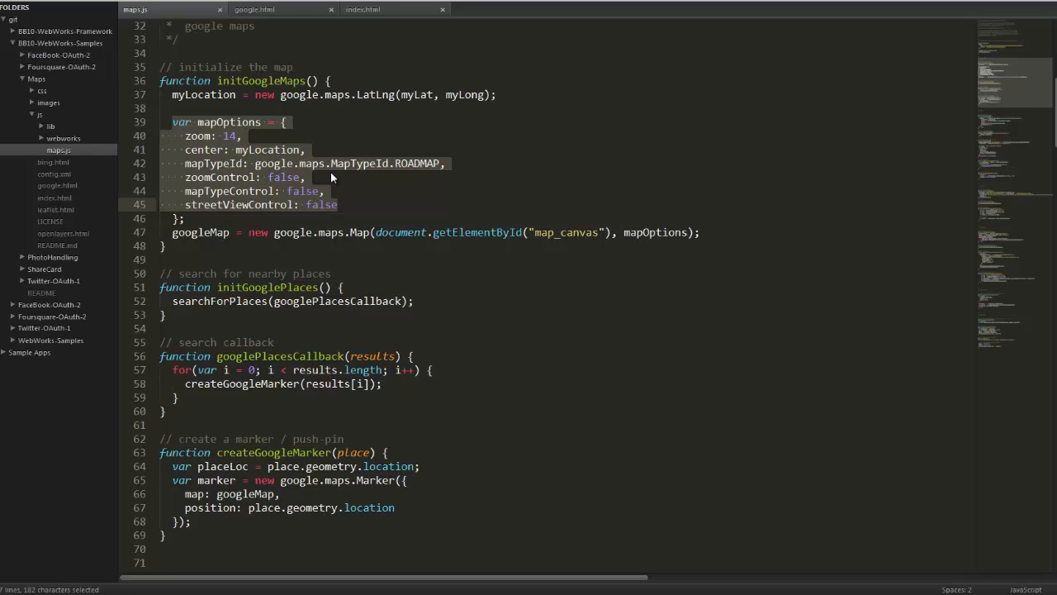
{"action": "mouse_move", "coordinate": [388, 239]}
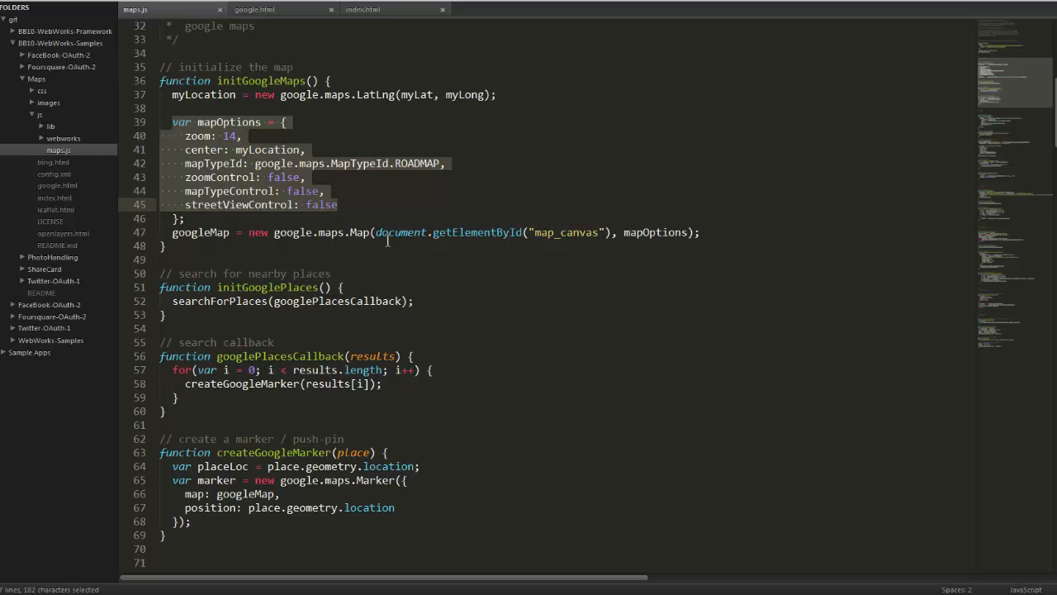
{"action": "left_click", "coordinate": [288, 232]}
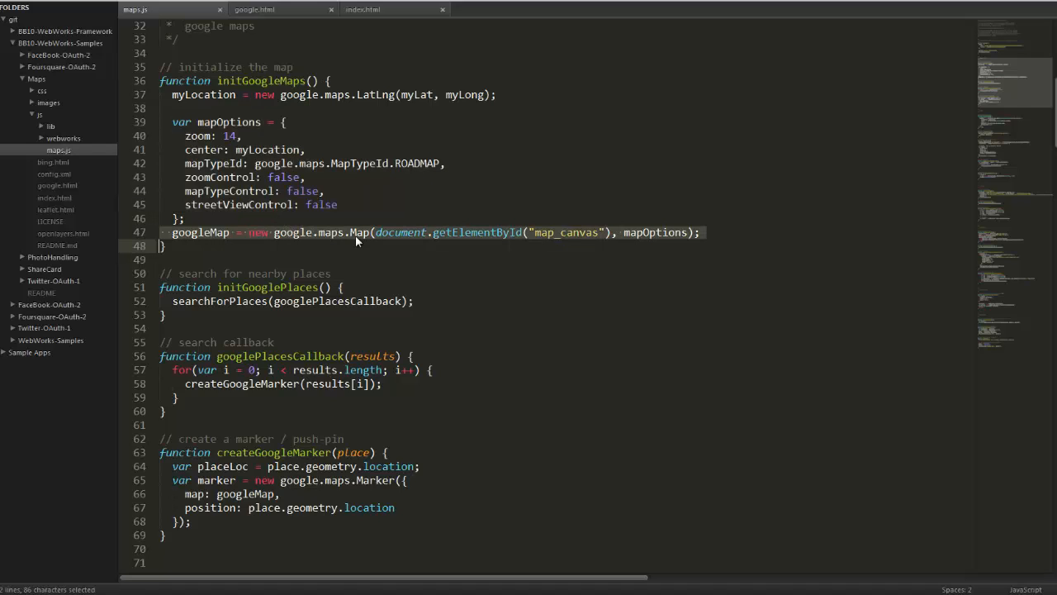
{"action": "mouse_move", "coordinate": [504, 248]}
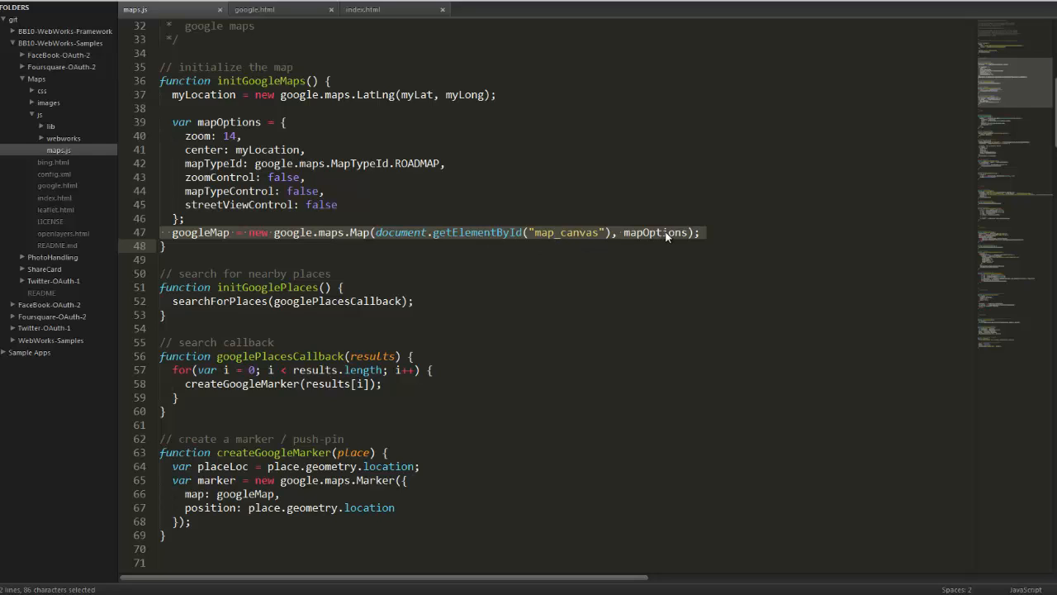
{"action": "mouse_move", "coordinate": [1040, 89]}
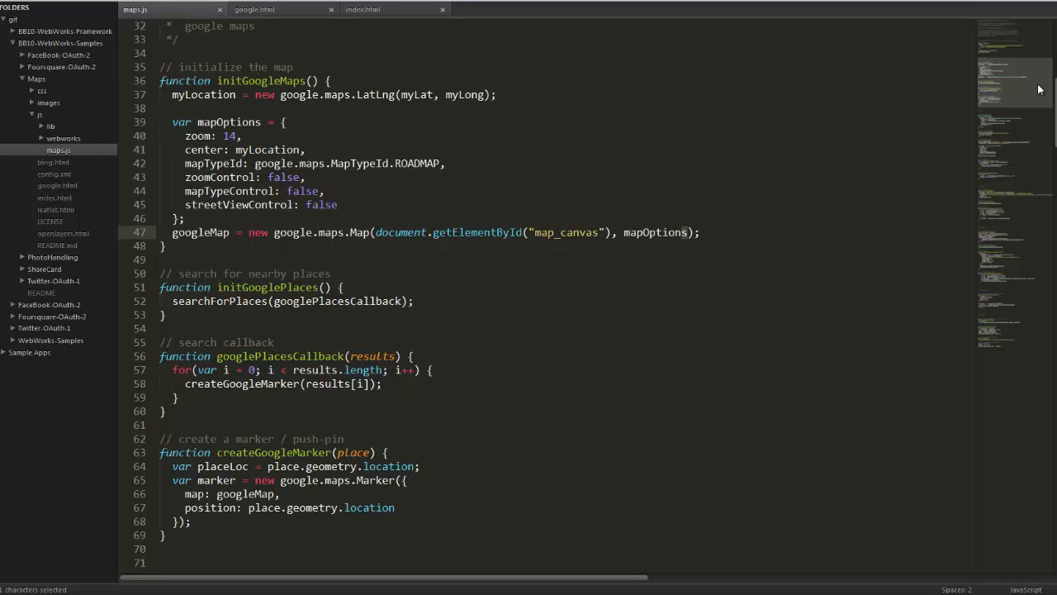
- Find 'search' in maps.js to reach the Google places search callback
{"action": "type", "text": "s"}
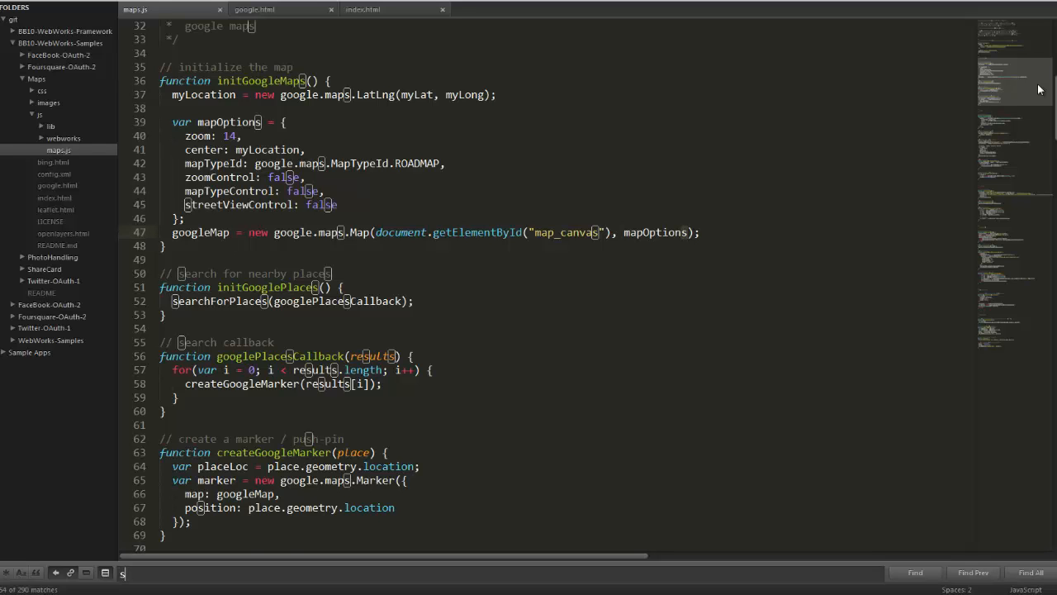
{"action": "type", "text": "earch"}
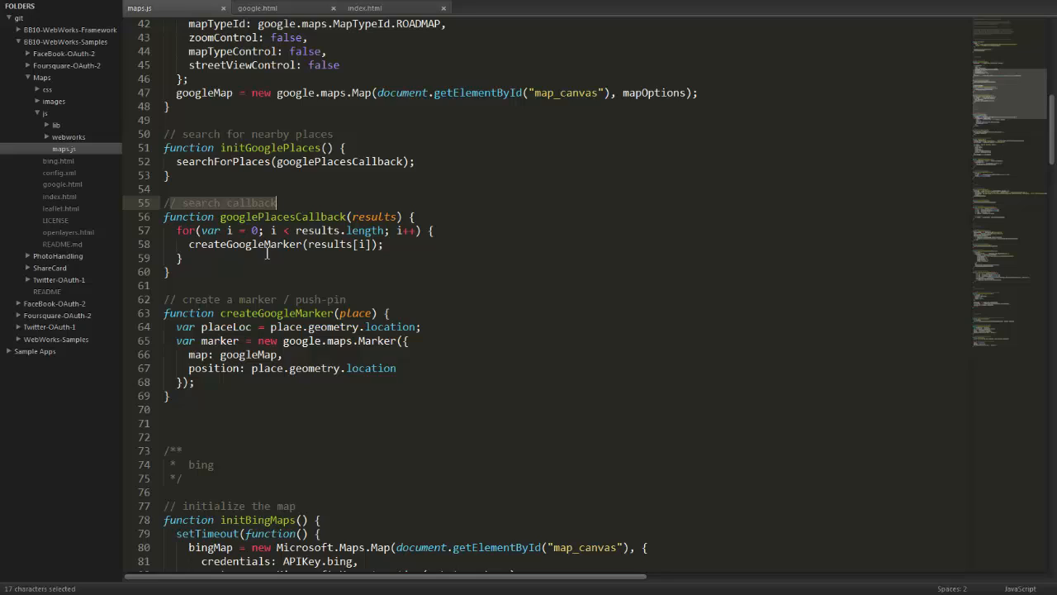
{"action": "mouse_move", "coordinate": [251, 252]}
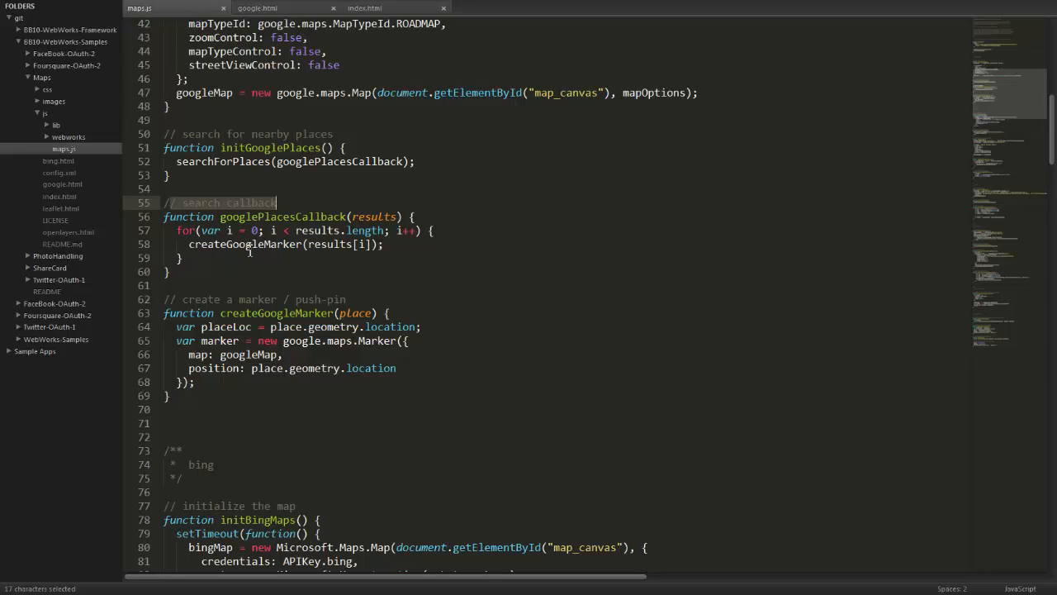
{"action": "mouse_move", "coordinate": [266, 368]}
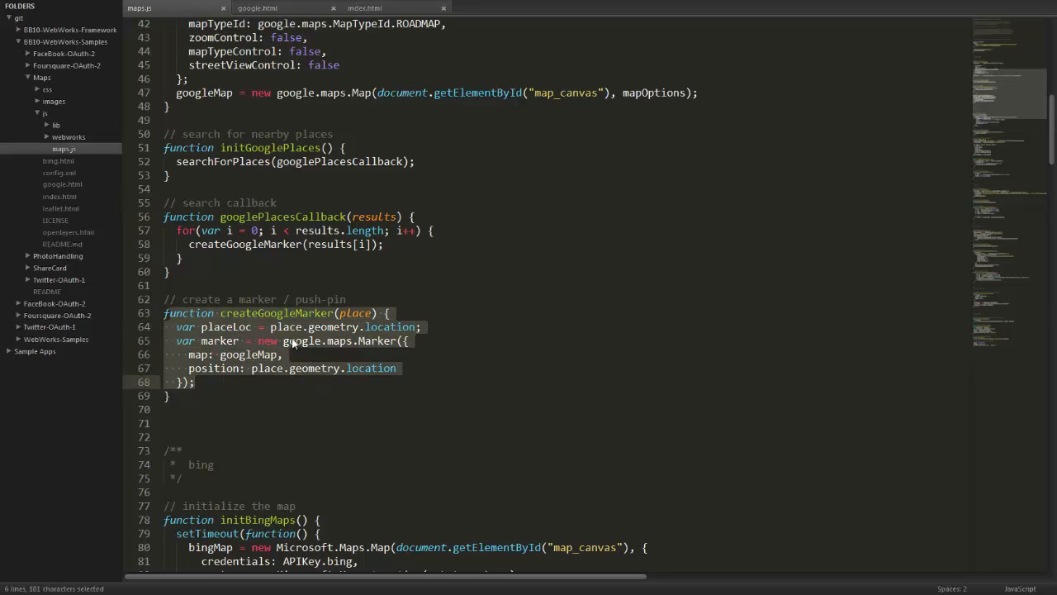
{"action": "mouse_move", "coordinate": [360, 344]}
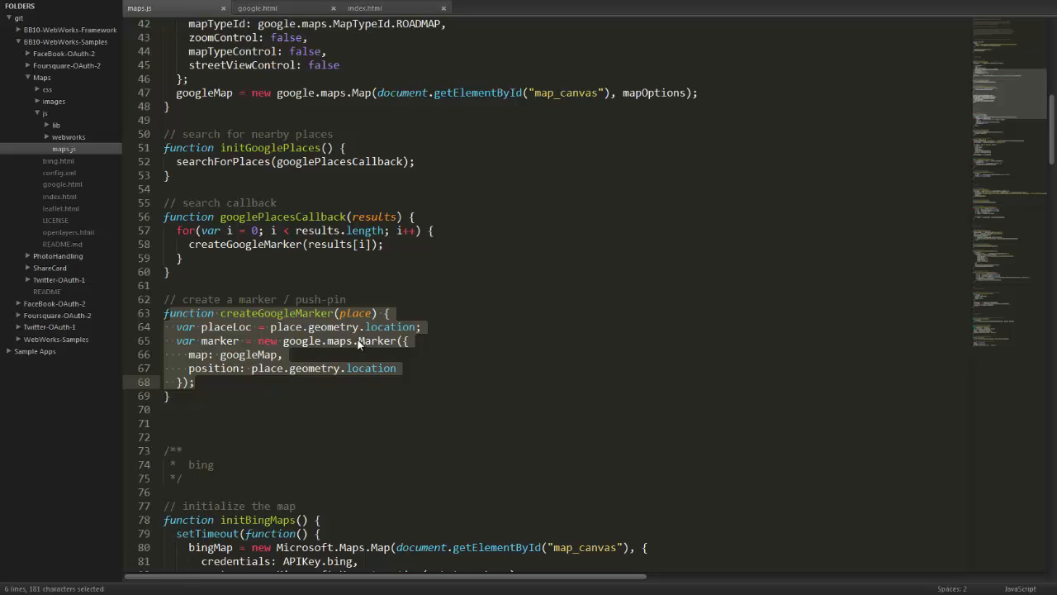
- Bring bing.html into the editor from the sidebar and return to the Bing section of maps.js
{"action": "left_click", "coordinate": [367, 243]}
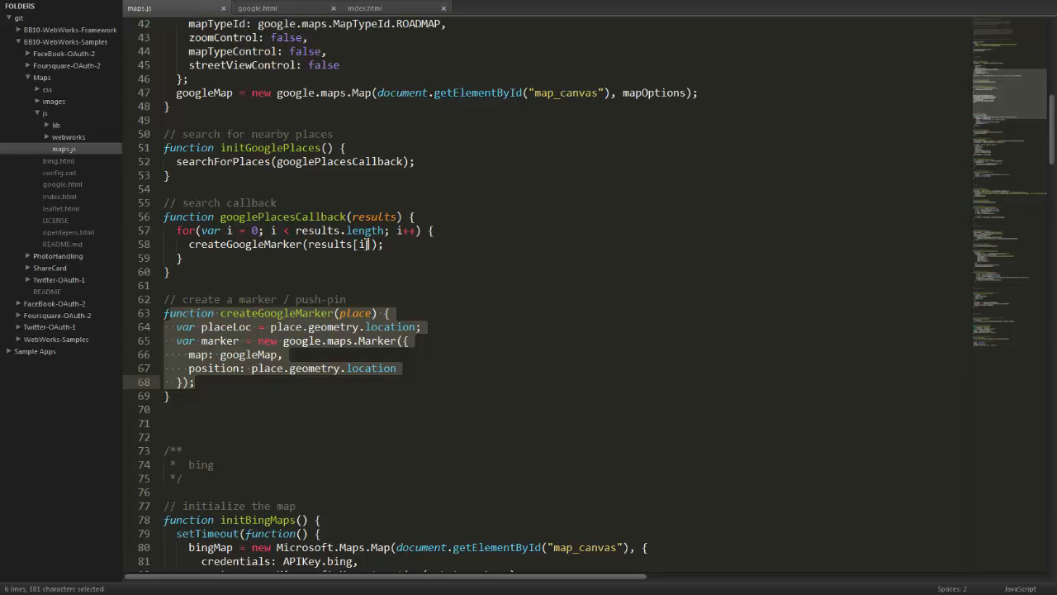
{"action": "mouse_move", "coordinate": [334, 325]}
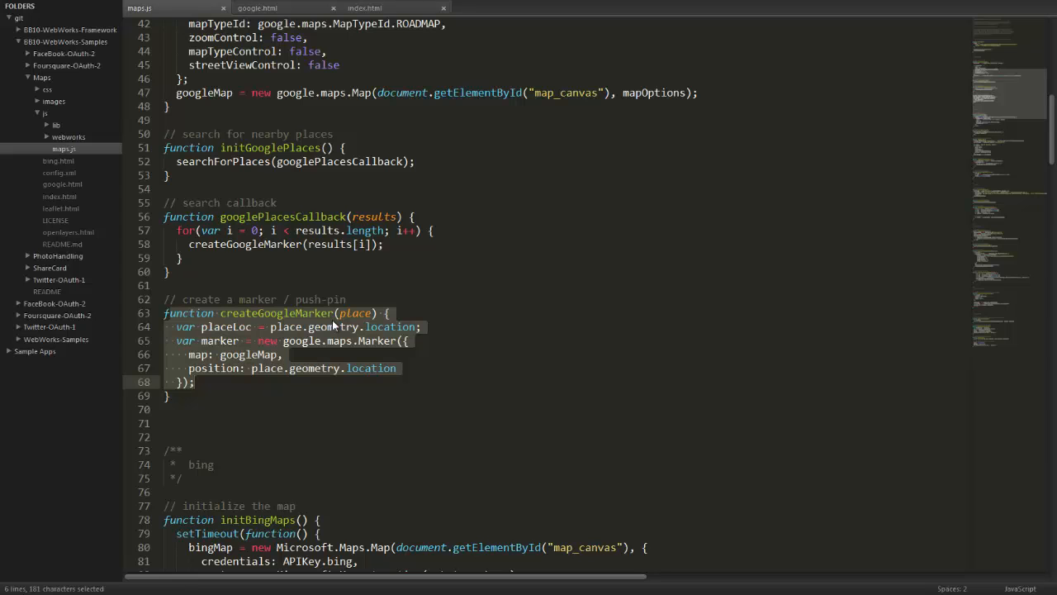
{"action": "mouse_move", "coordinate": [1001, 93]}
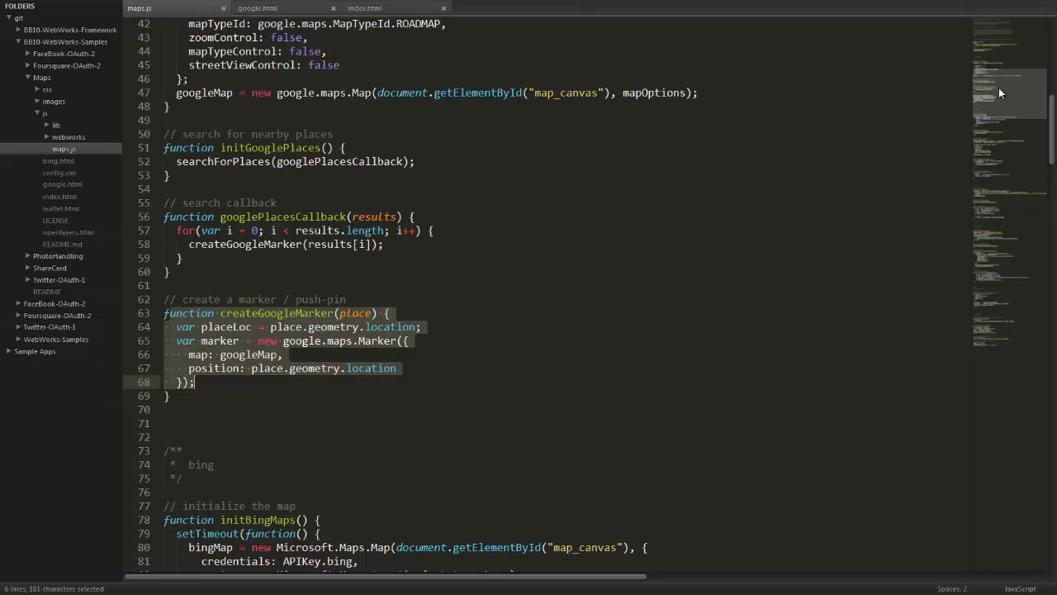
{"action": "scroll", "scroll_direction": "down", "scroll_amount": 3}
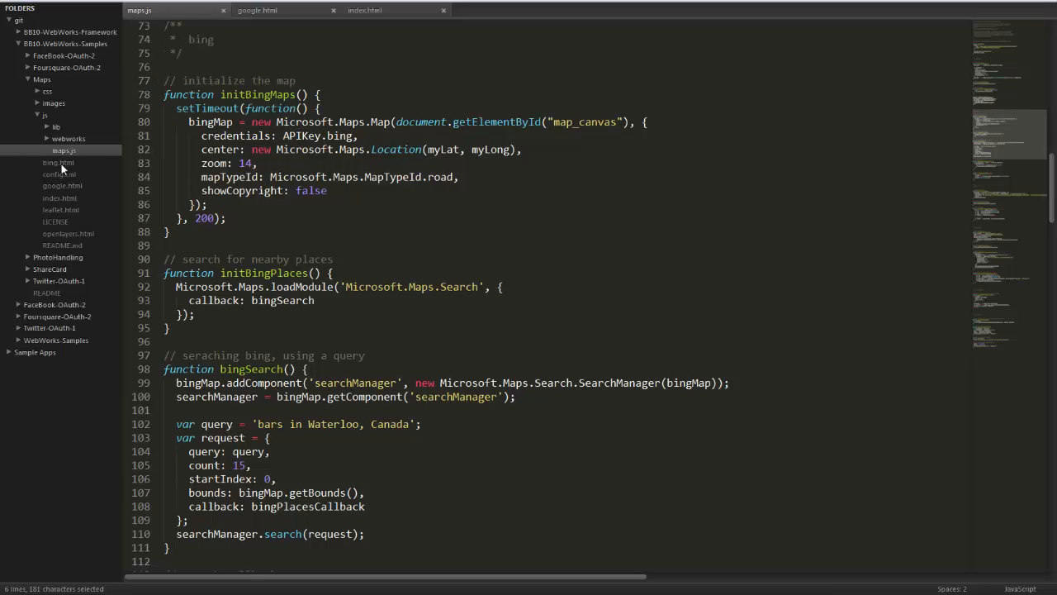
{"action": "left_click", "coordinate": [57, 162]}
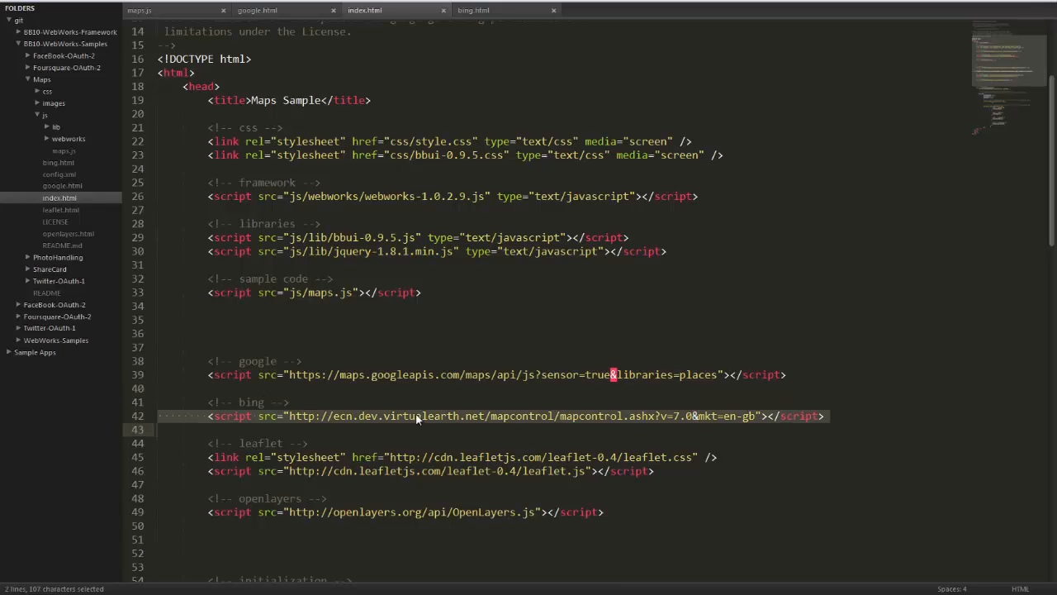
{"action": "left_click", "coordinate": [140, 10]}
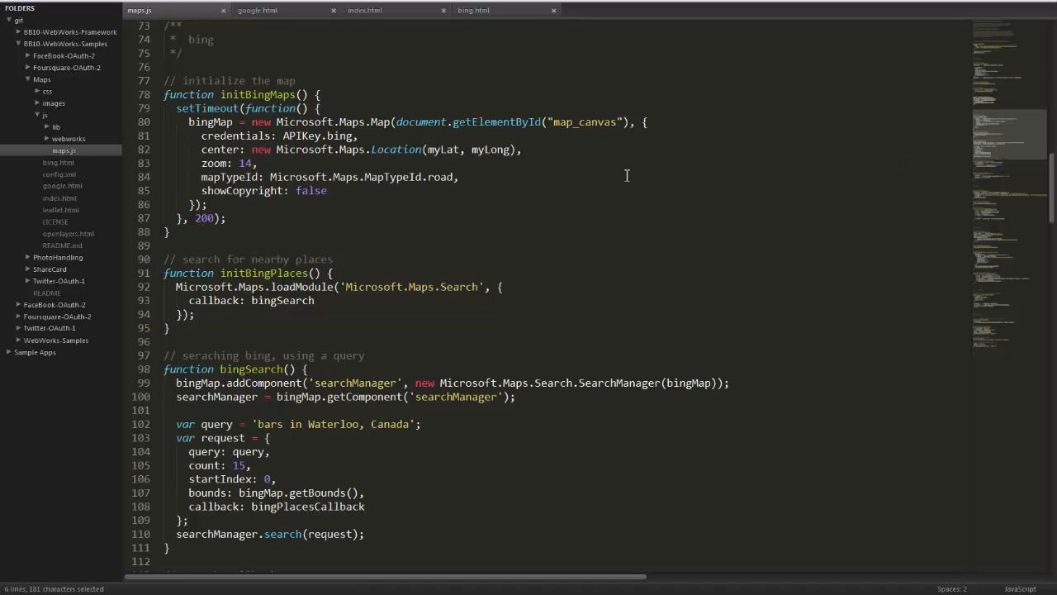
{"action": "mouse_move", "coordinate": [319, 157]}
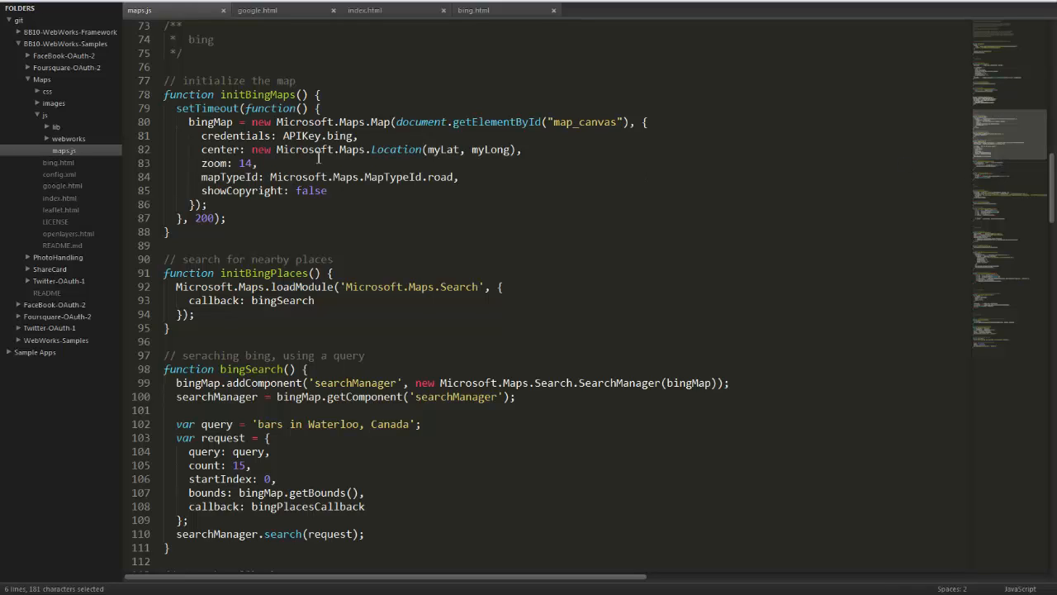
{"action": "mouse_move", "coordinate": [477, 123]}
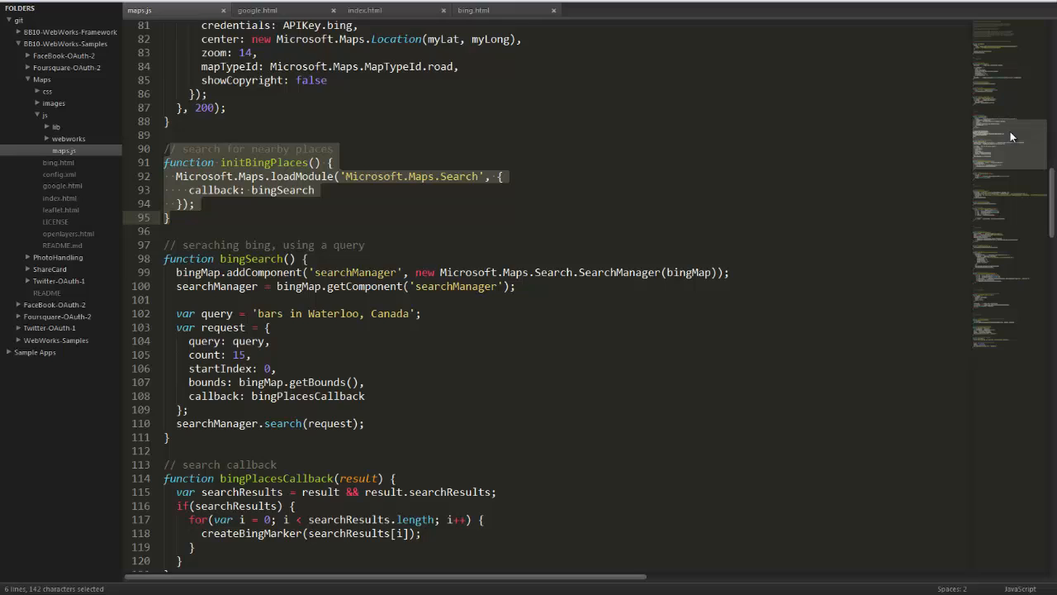
{"action": "scroll", "scroll_direction": "down", "scroll_amount": 3}
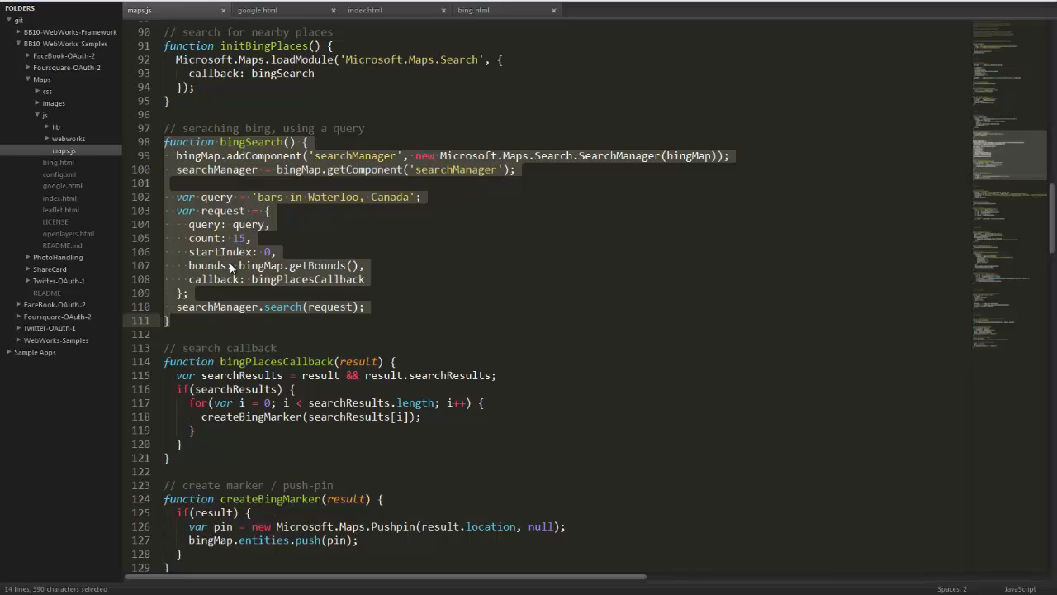
{"action": "mouse_move", "coordinate": [246, 241]}
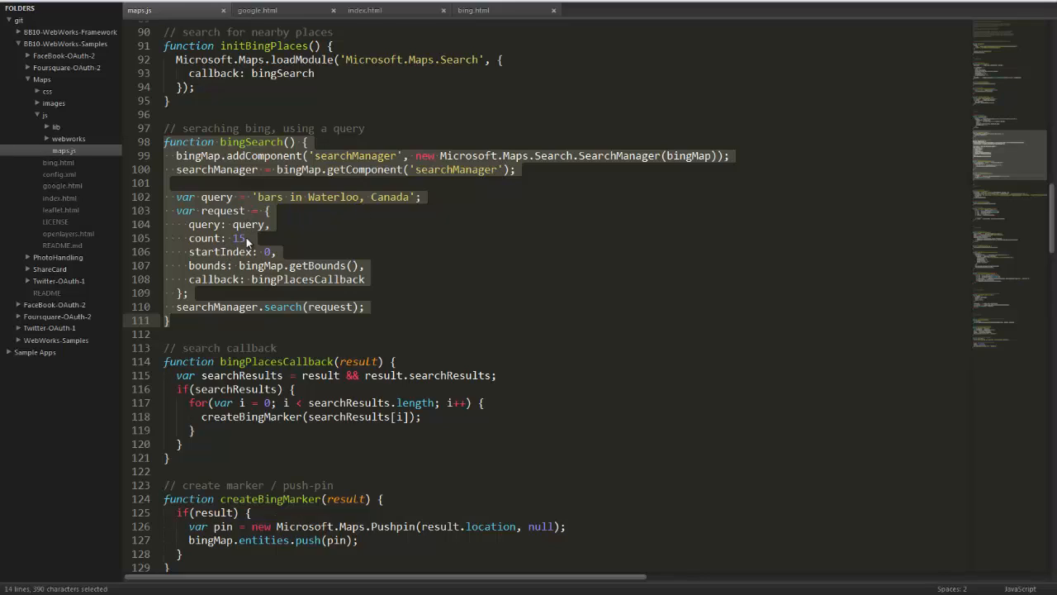
{"action": "mouse_move", "coordinate": [832, 228]}
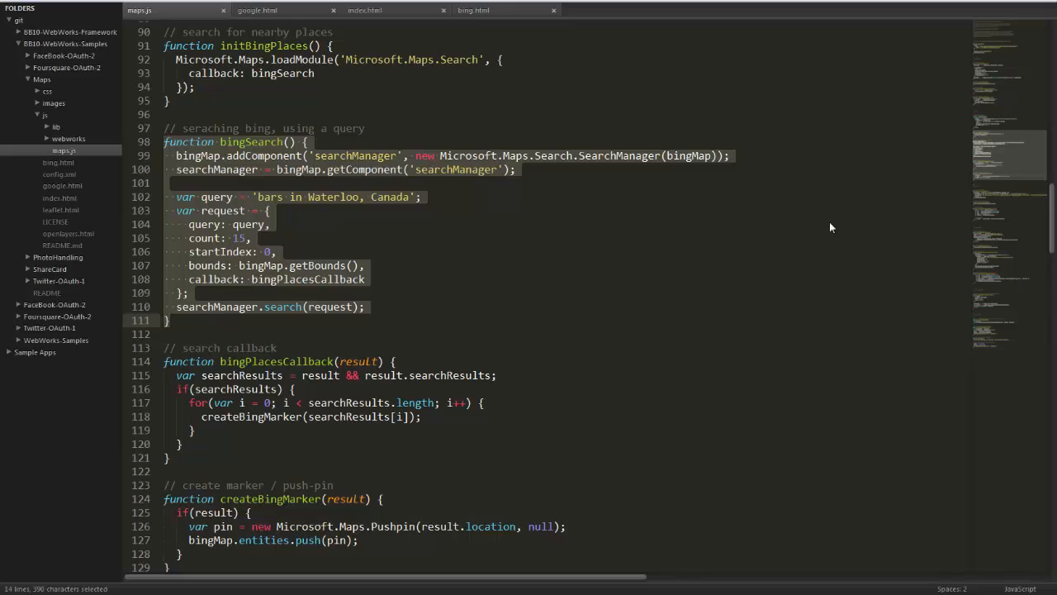
{"action": "mouse_move", "coordinate": [314, 317]}
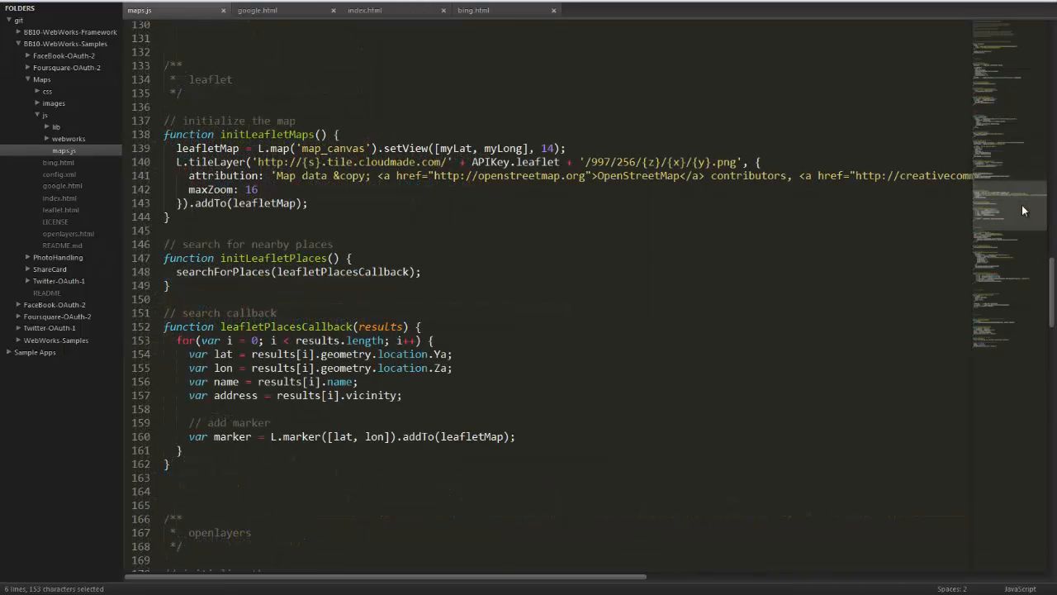
- Bring leaflet.html and openlayers.html into the editor as their own files
{"action": "scroll", "scroll_direction": "down", "scroll_amount": 3}
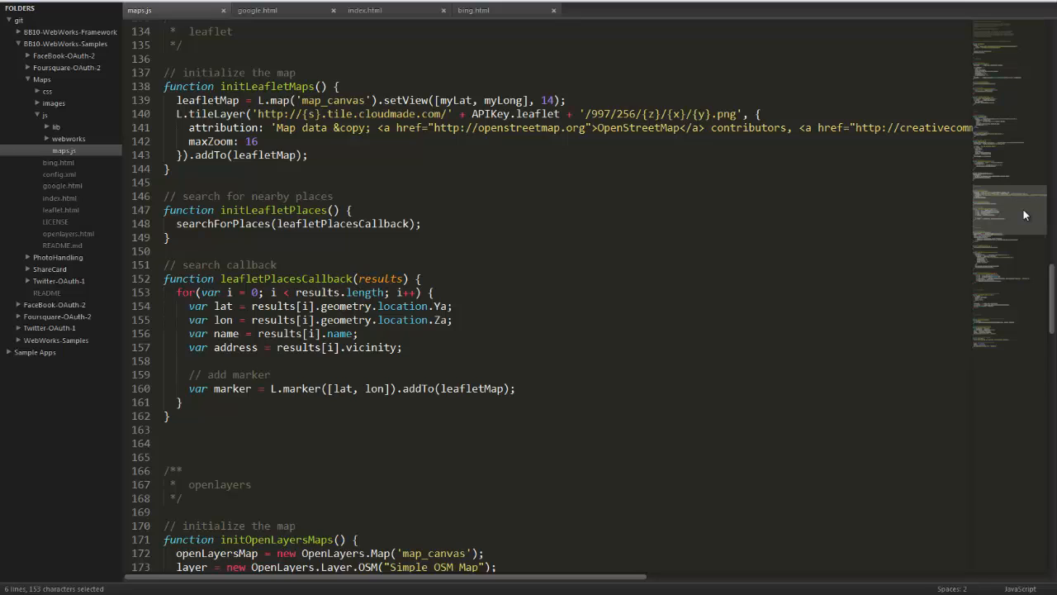
{"action": "mouse_move", "coordinate": [72, 178]}
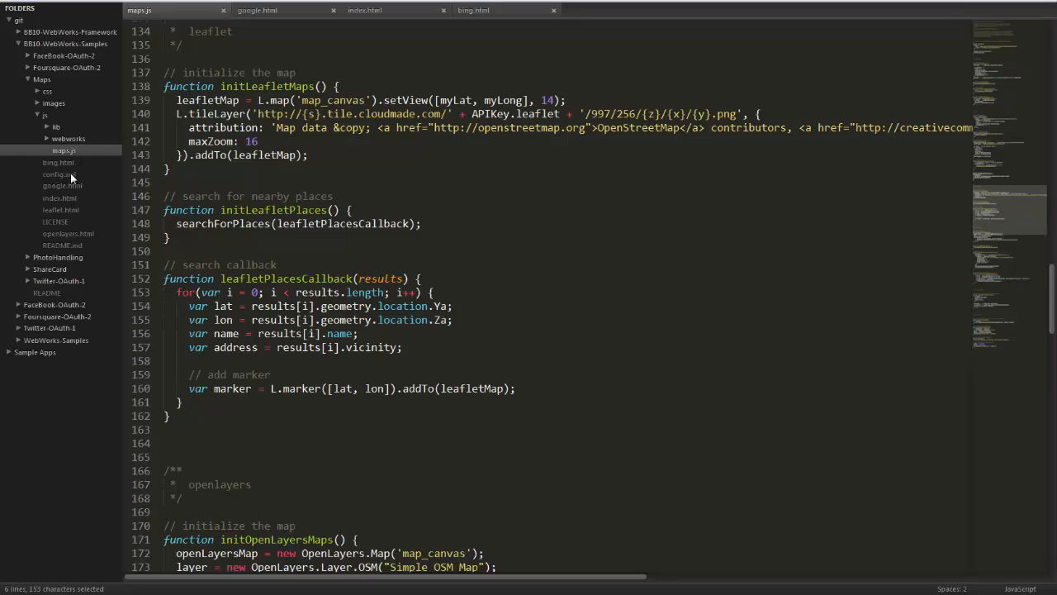
{"action": "left_click", "coordinate": [61, 209]}
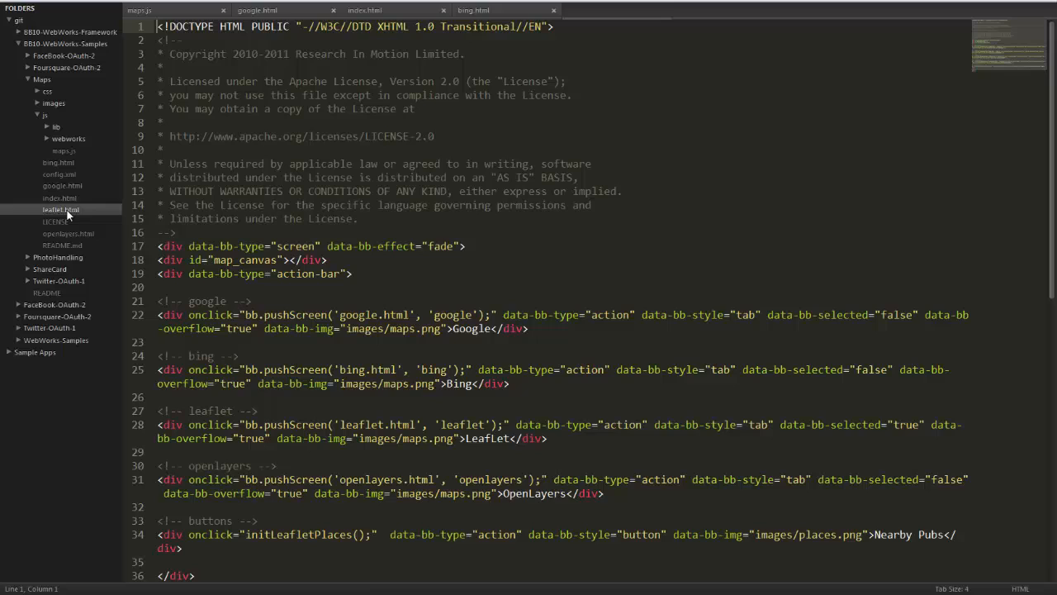
{"action": "left_click", "coordinate": [61, 209]}
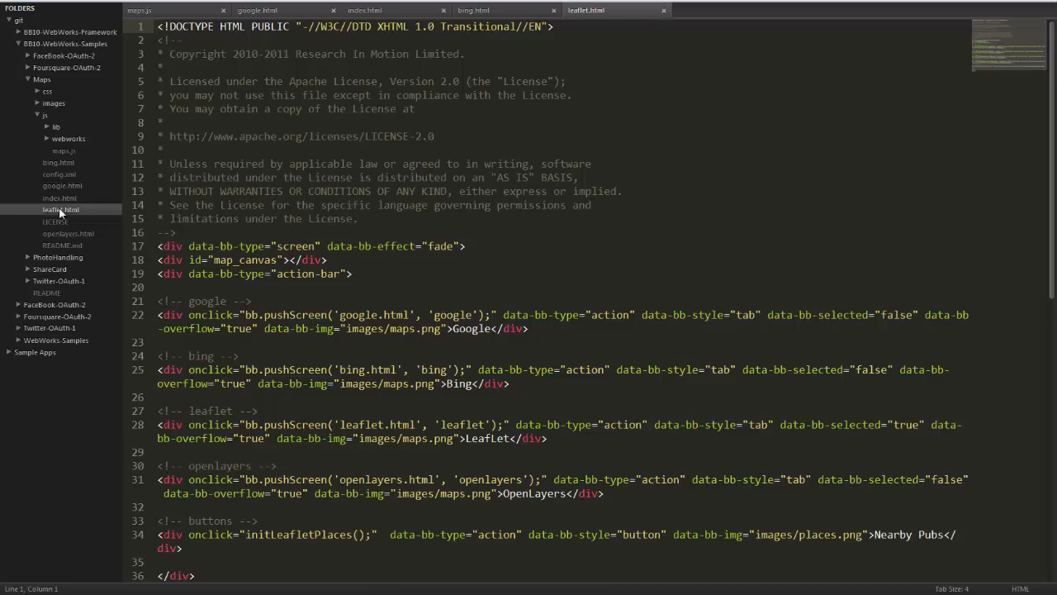
{"action": "left_click", "coordinate": [68, 233]}
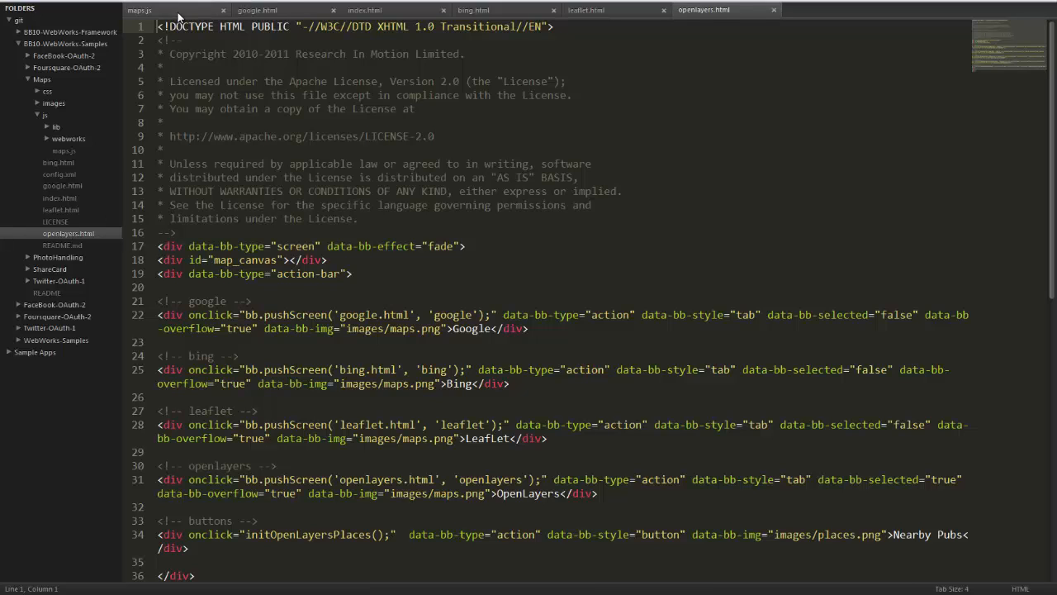
- Review index.html's OpenLayers script include, then return to the Leaflet code in maps.js
{"action": "left_click", "coordinate": [366, 10]}
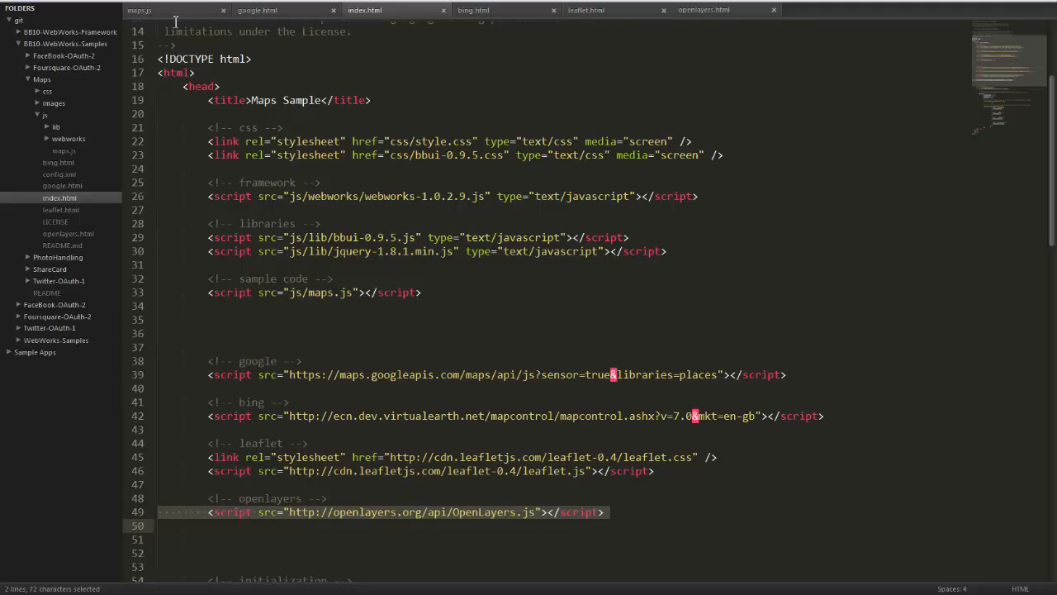
{"action": "left_click", "coordinate": [140, 10]}
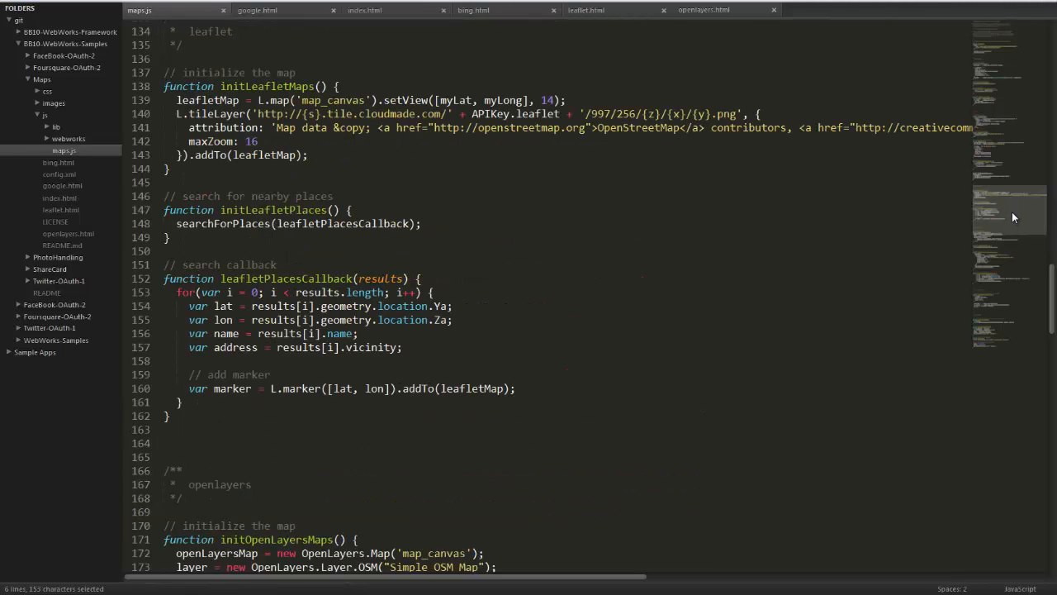
{"action": "scroll", "scroll_direction": "down", "scroll_amount": 3}
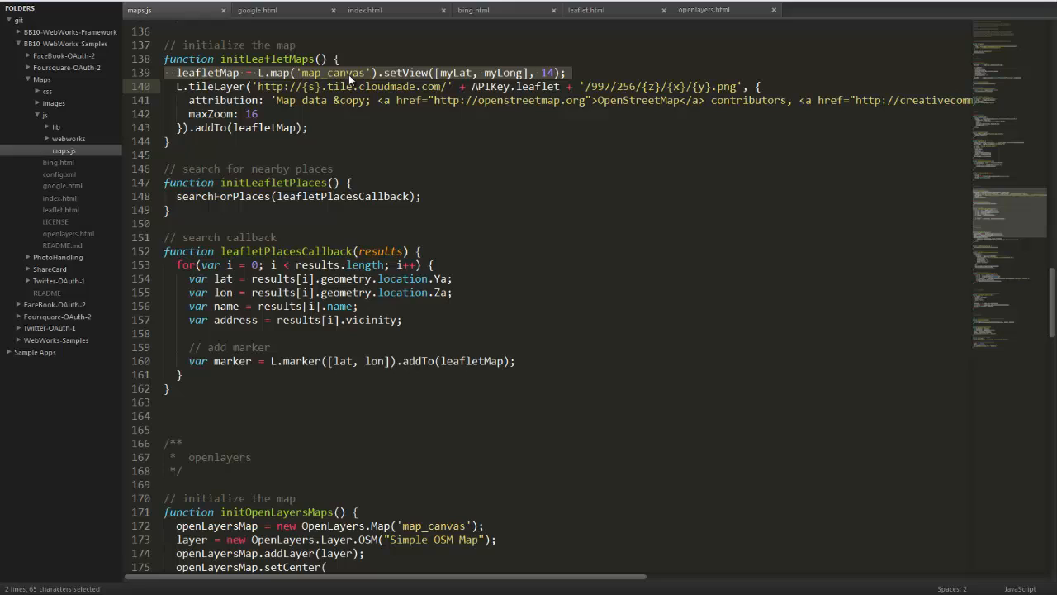
{"action": "mouse_move", "coordinate": [462, 80]}
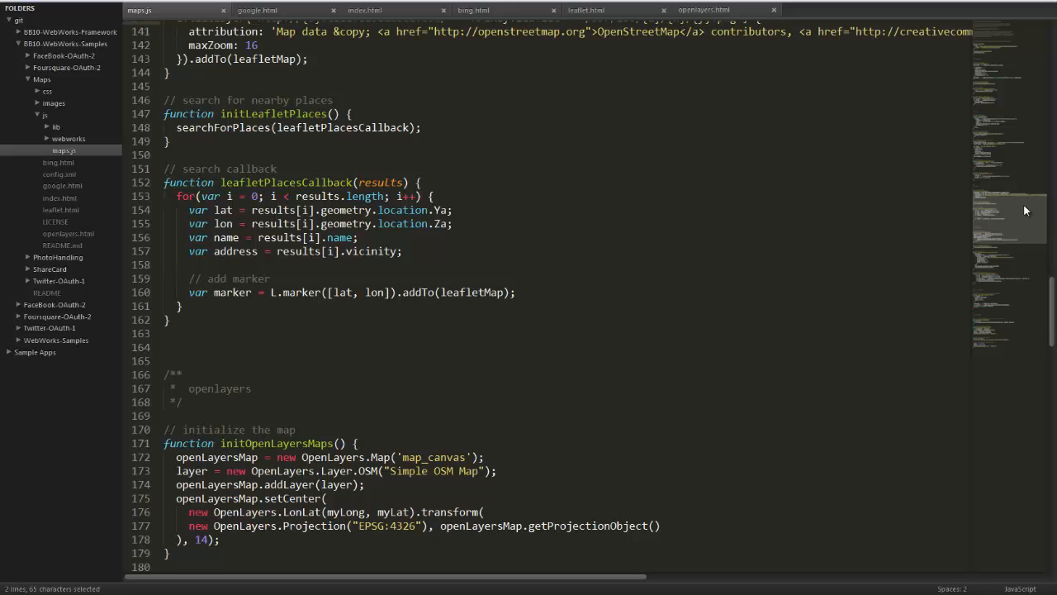
{"action": "mouse_move", "coordinate": [859, 249]}
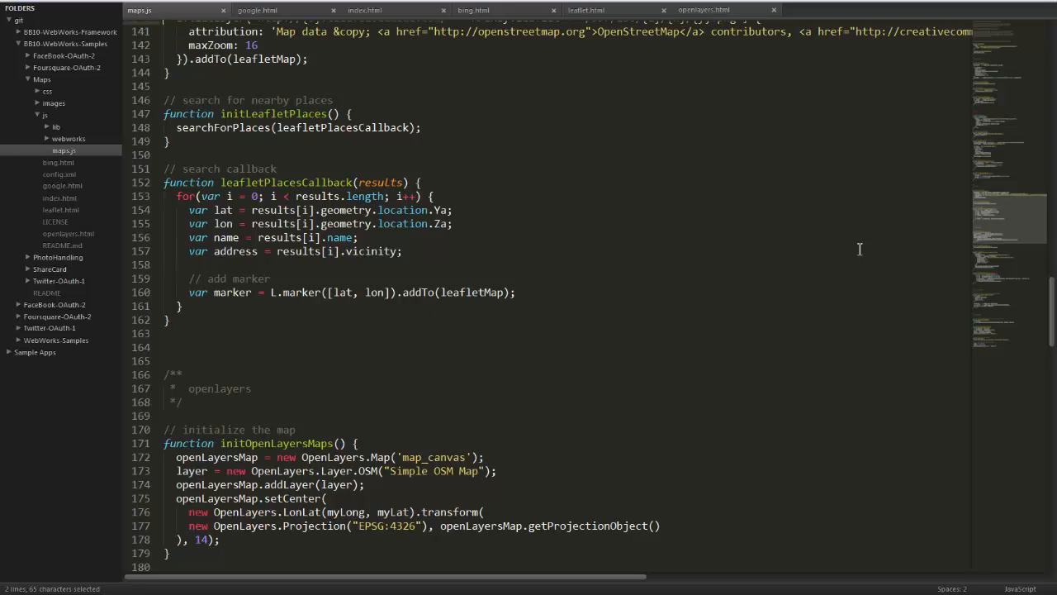
{"action": "mouse_move", "coordinate": [566, 341]}
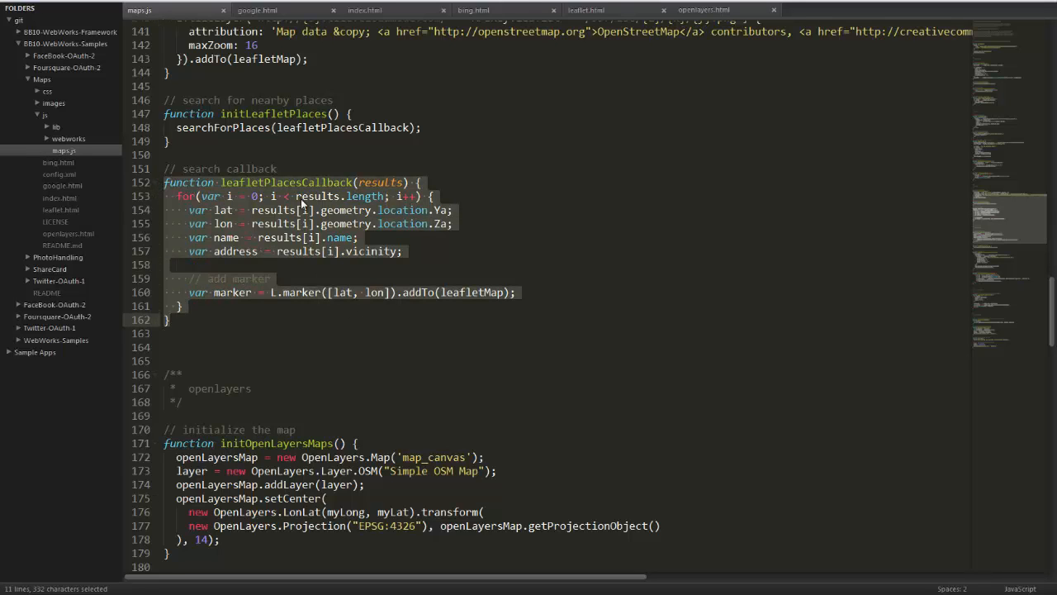
{"action": "mouse_move", "coordinate": [279, 263]}
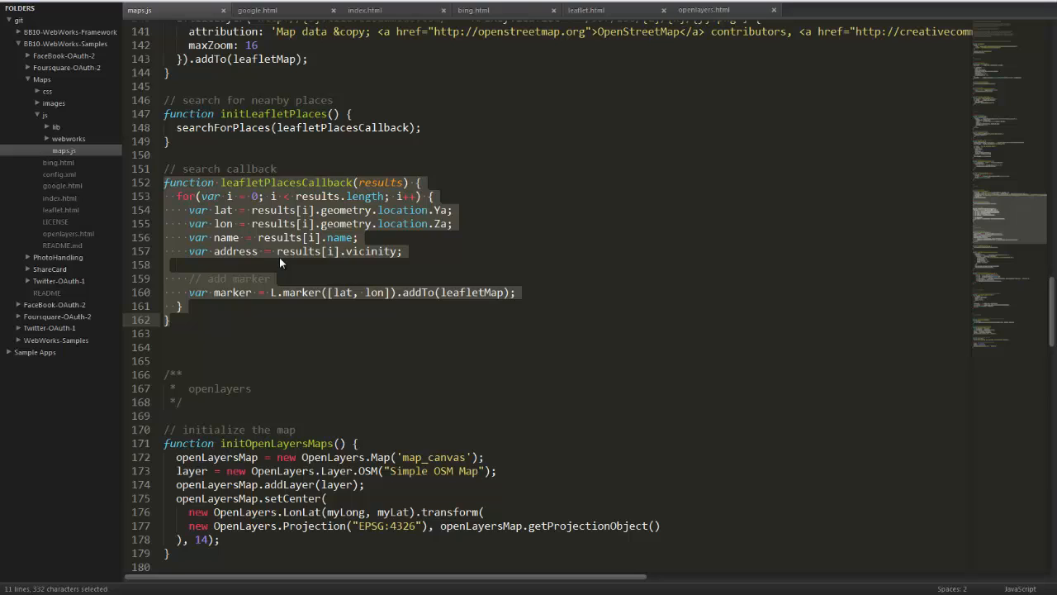
{"action": "mouse_move", "coordinate": [545, 380]}
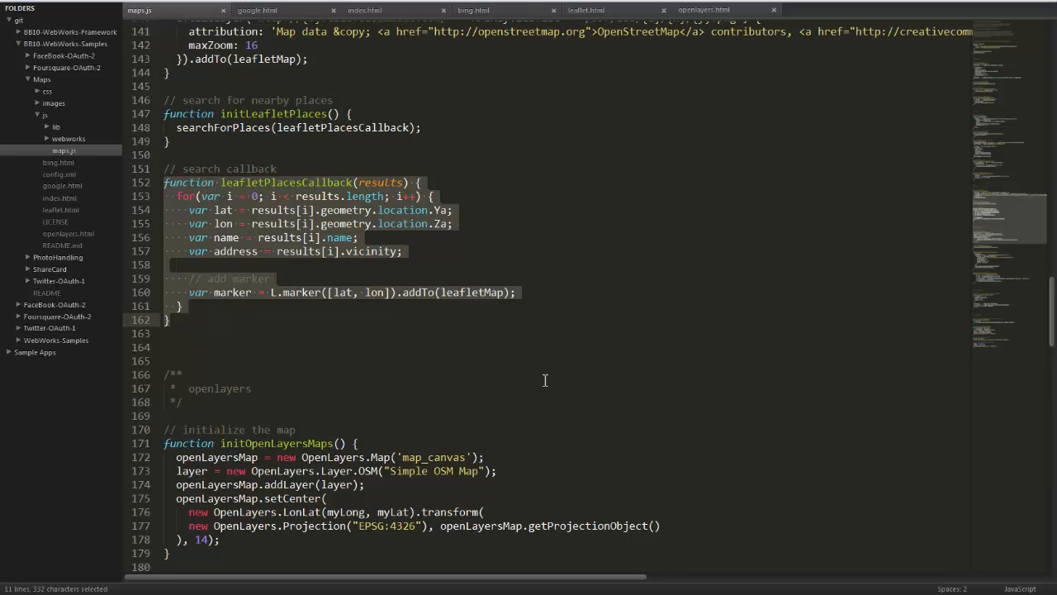
{"action": "mouse_move", "coordinate": [199, 293]}
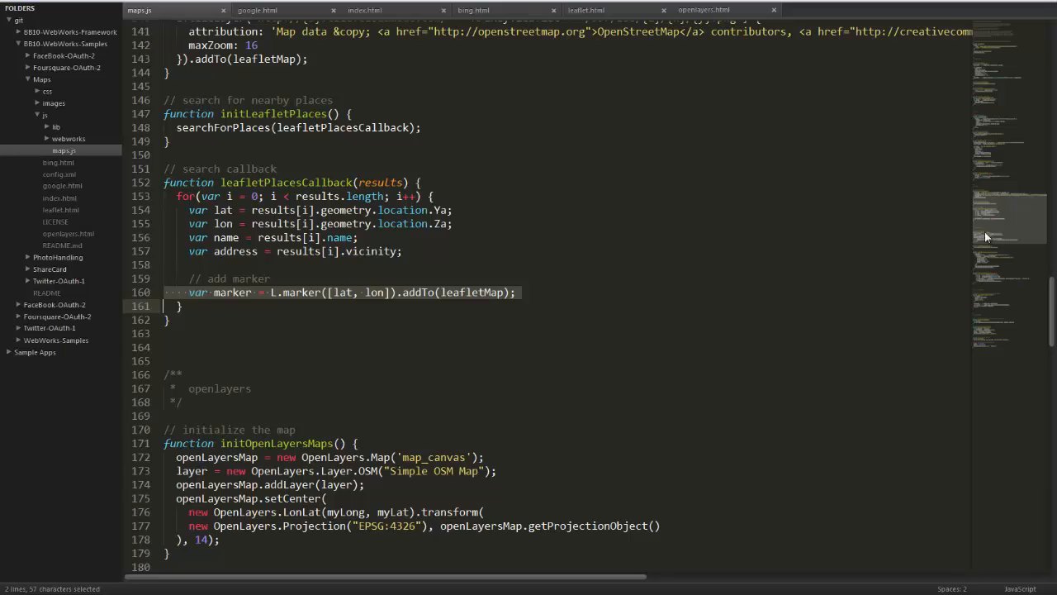
{"action": "scroll", "scroll_direction": "down", "scroll_amount": 3}
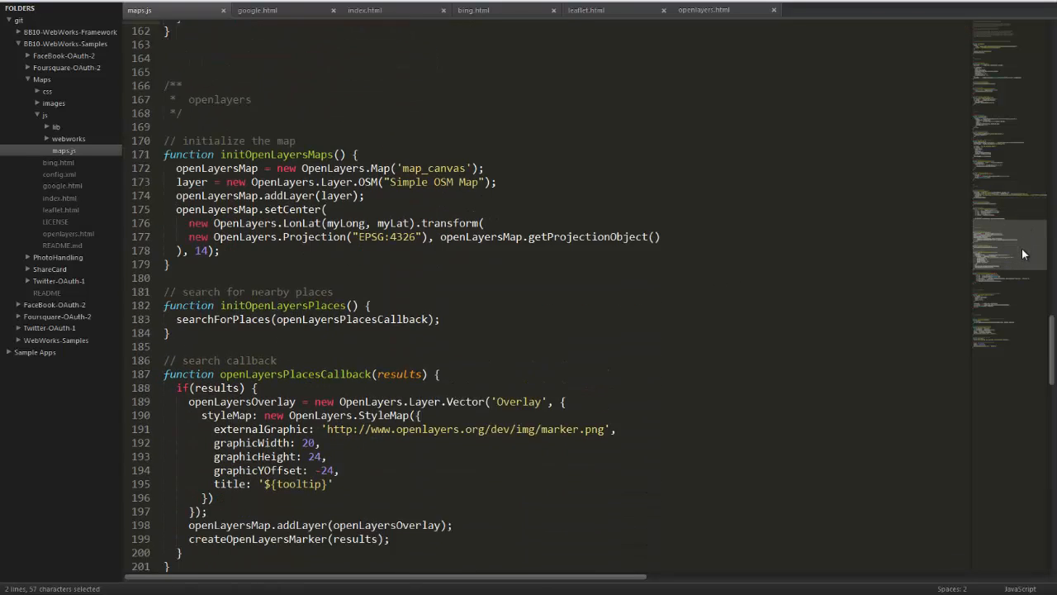
{"action": "scroll", "scroll_direction": "down", "scroll_amount": 3}
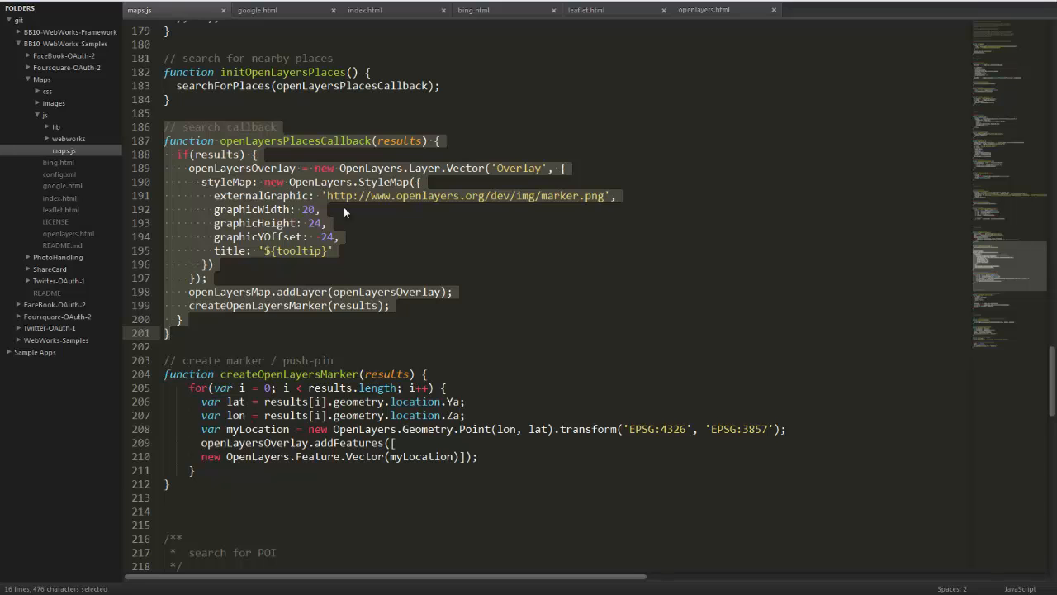
{"action": "mouse_move", "coordinate": [311, 308]}
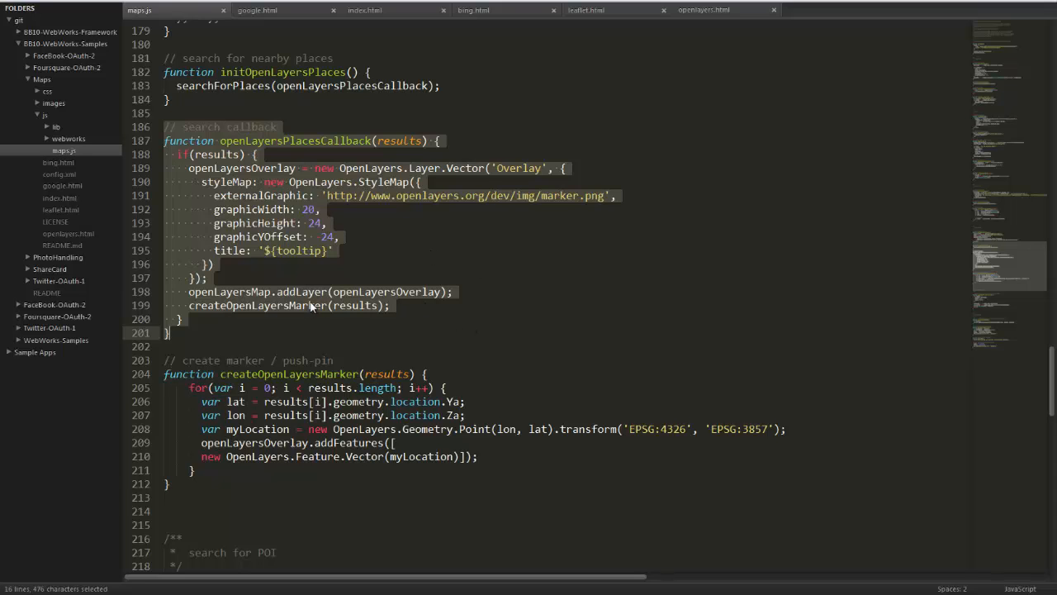